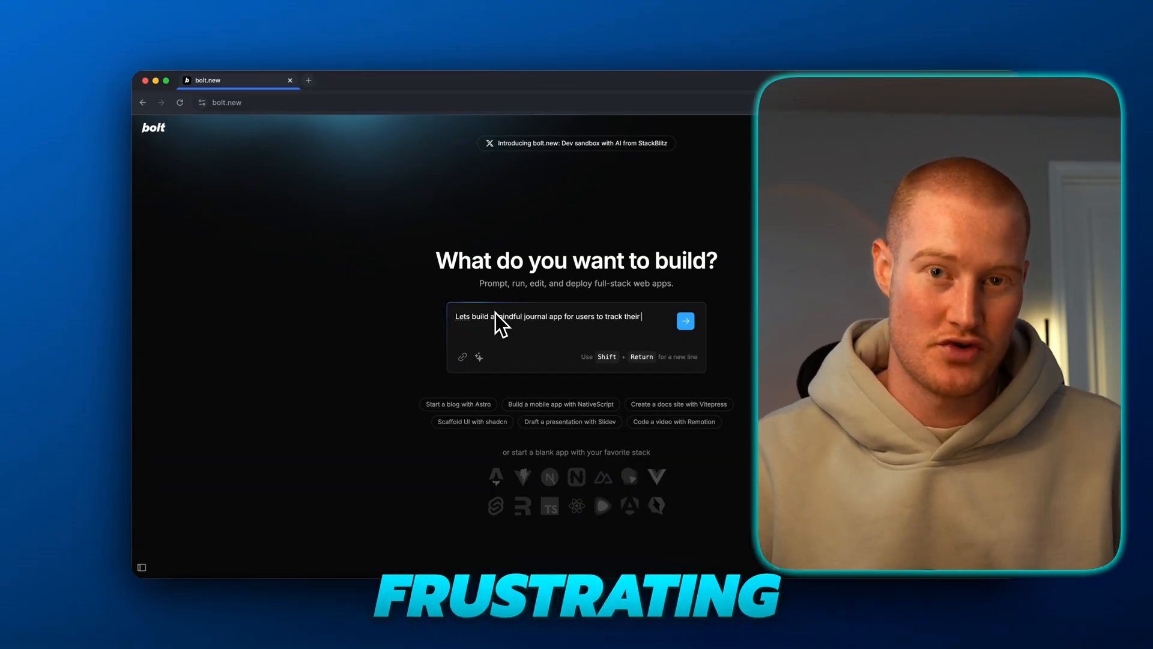
# Step: Leave the earlier project and Supabase Edge Functions tabs and return to the Lovable home page
pyautogui.write("modds and how they're feeling. Also add a feature to make them sa")
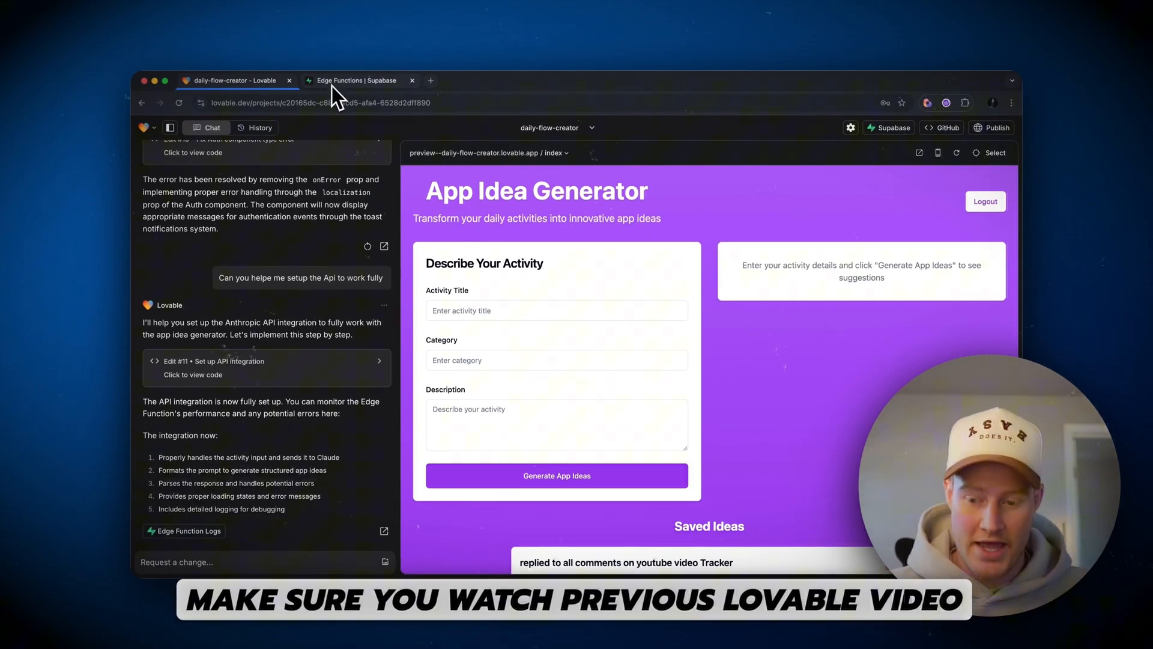
pyautogui.click(357, 80)
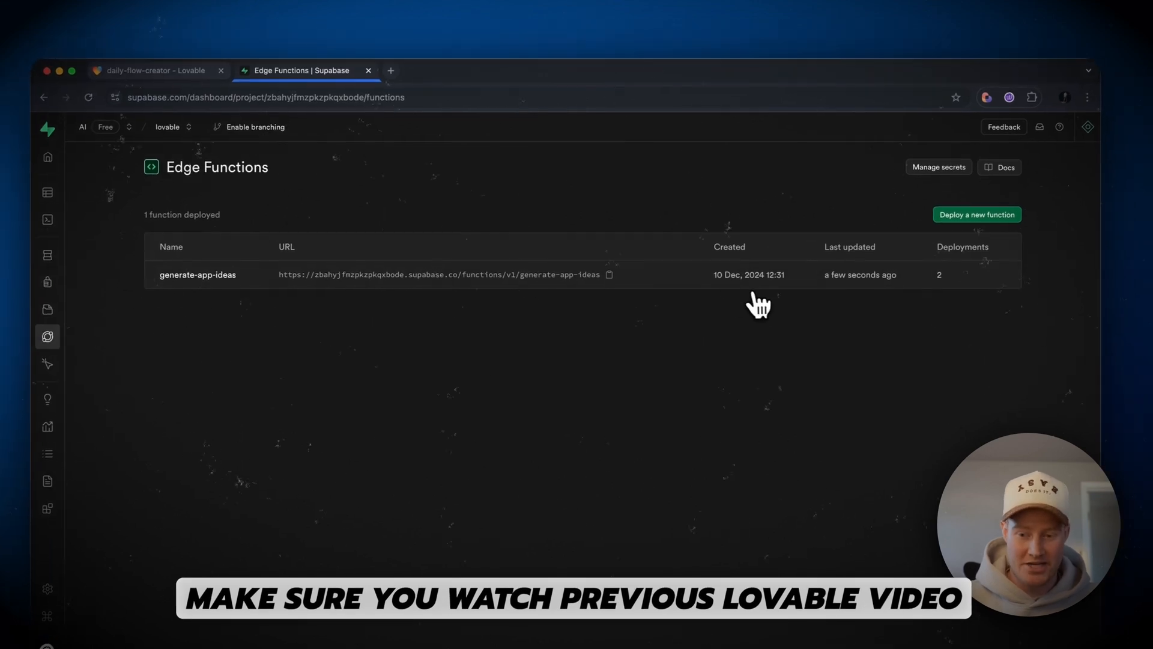
pyautogui.click(197, 274)
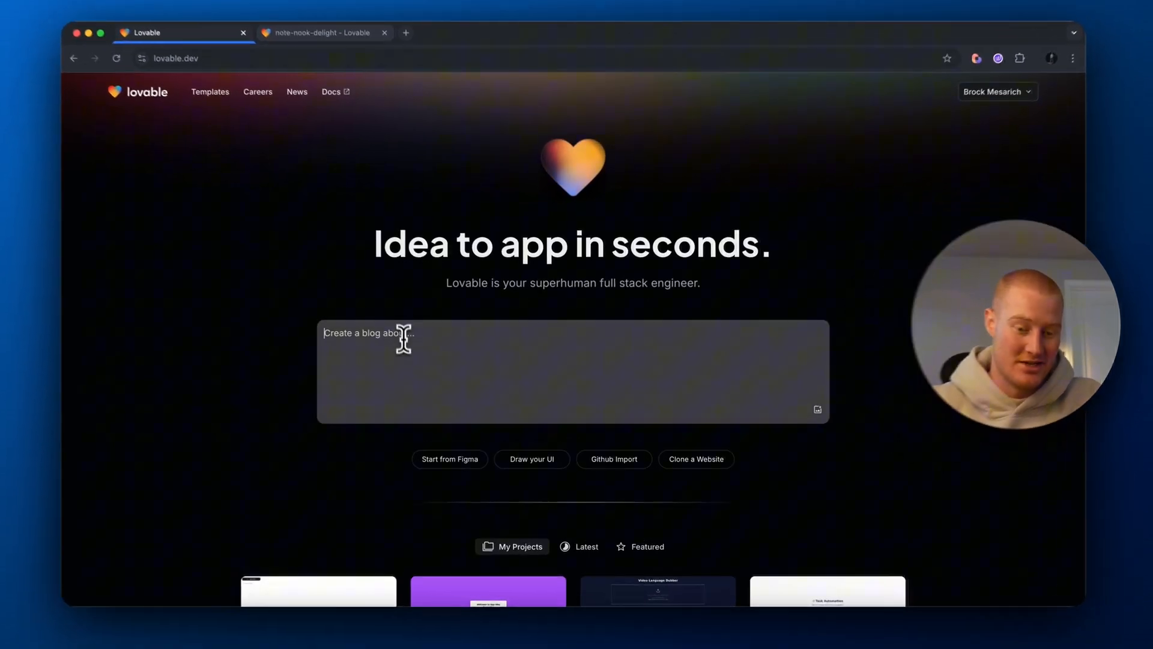
# Step: Generate a note-taking app from the prompt 'Create a note taking app'
pyautogui.write('Create a note taking app')
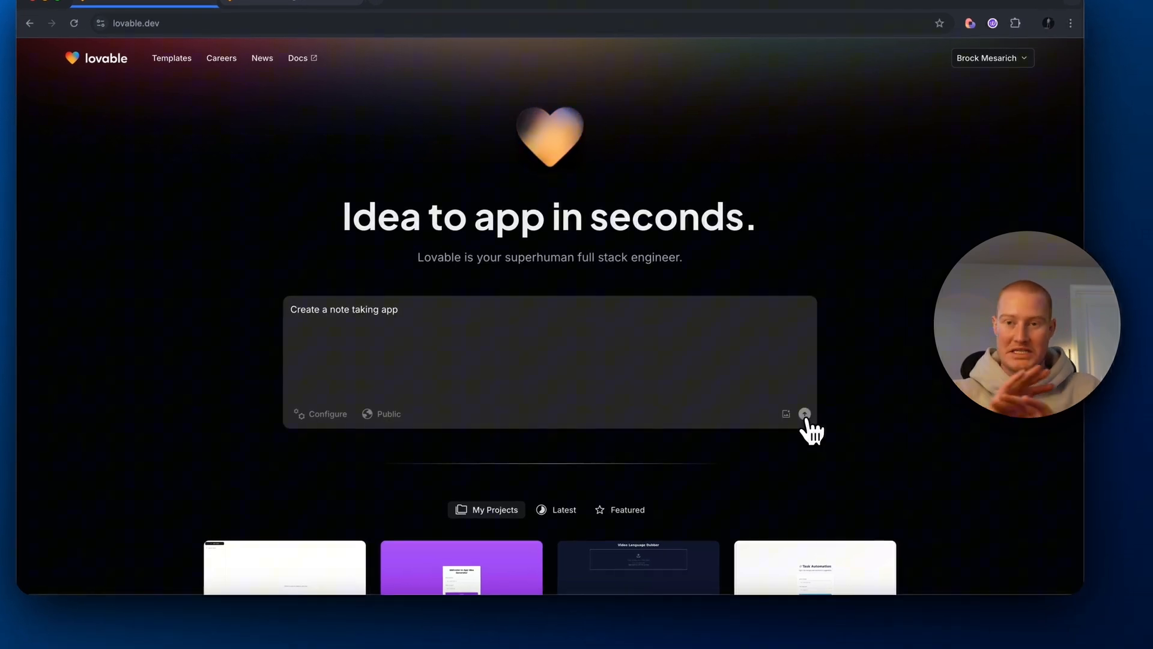
pyautogui.click(804, 413)
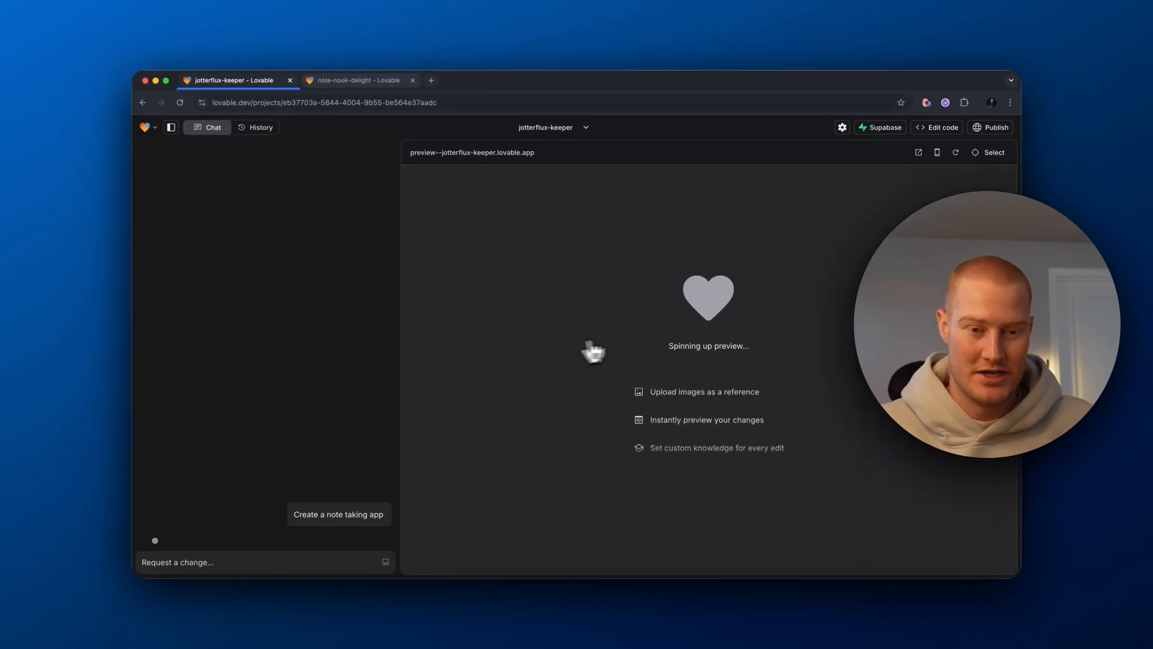
pyautogui.click(357, 80)
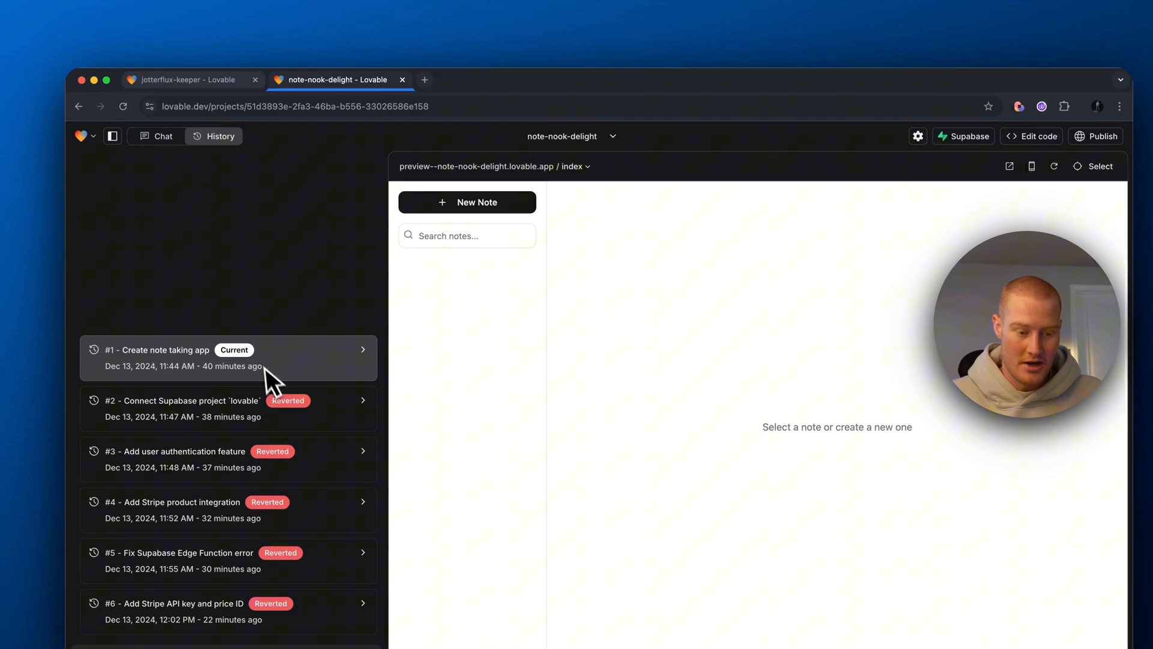
# Step: Create an Untitled note in the note-nook-delight preview and draft 'Setup user auth' in chat
pyautogui.click(155, 136)
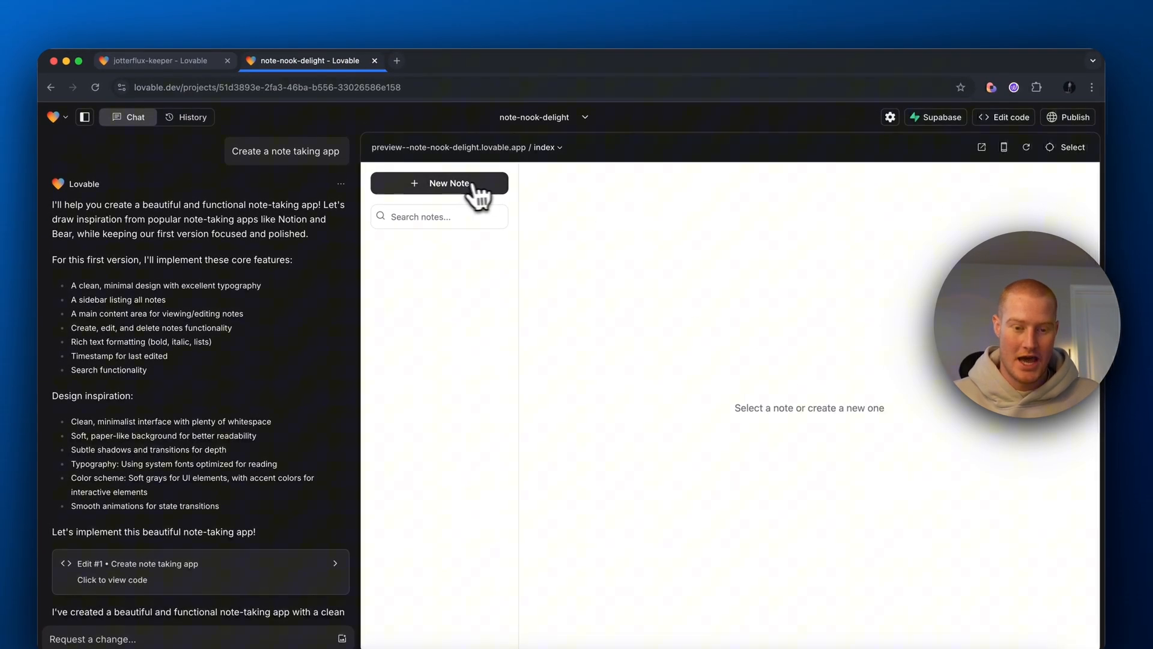
pyautogui.click(439, 183)
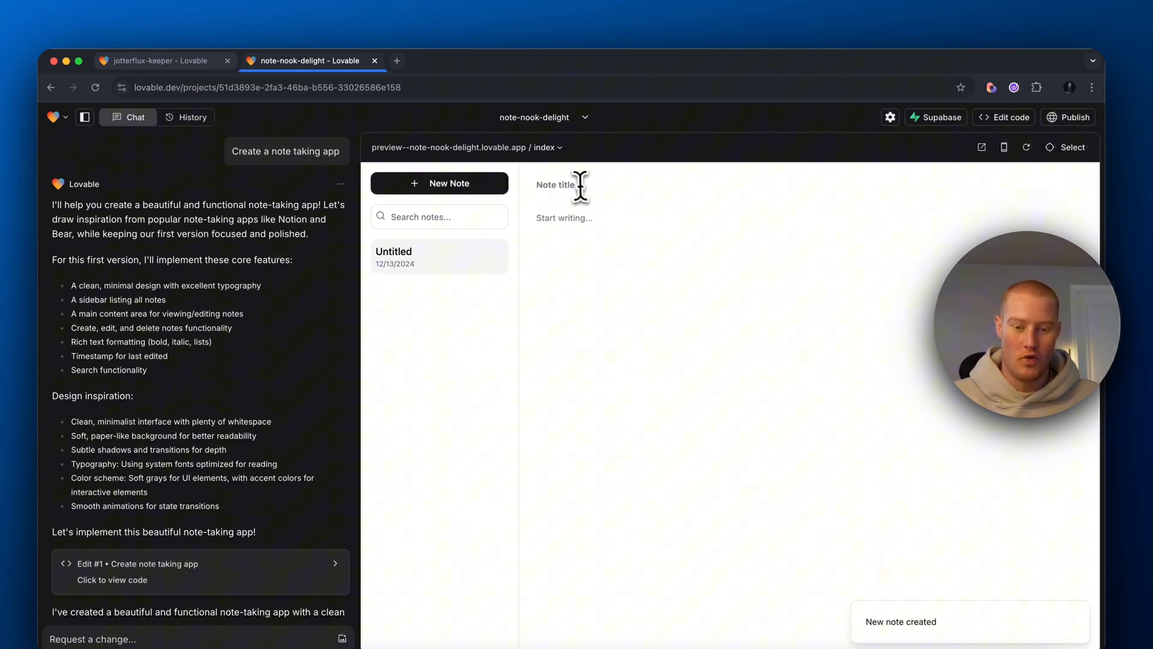
pyautogui.moveTo(573, 239)
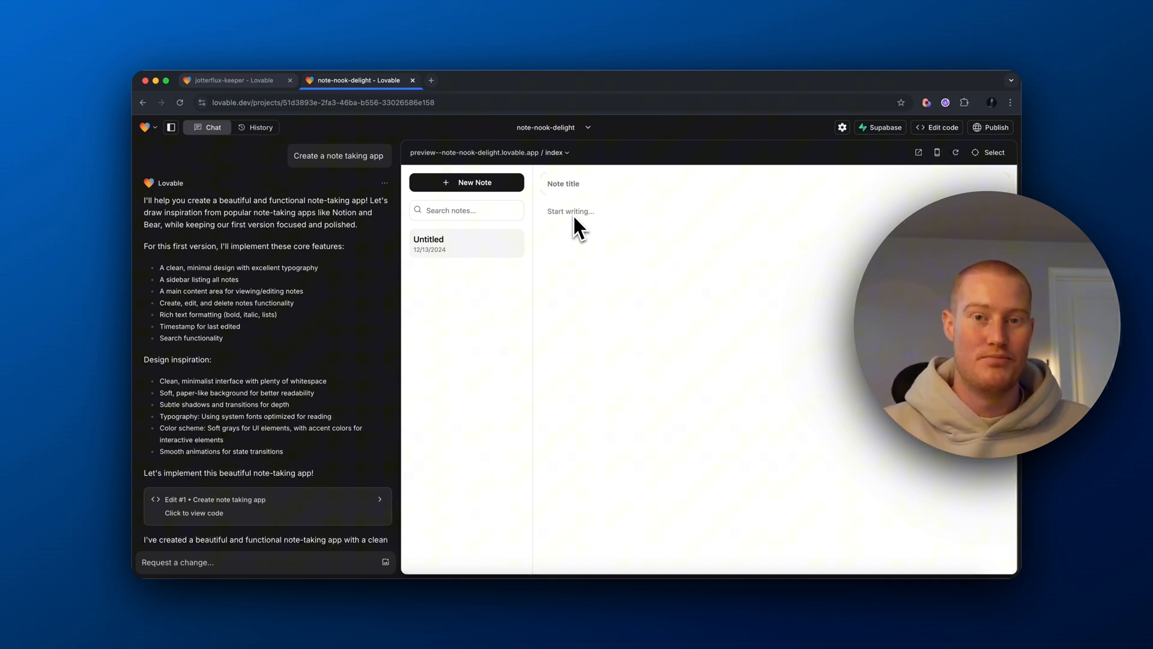
pyautogui.moveTo(584, 209)
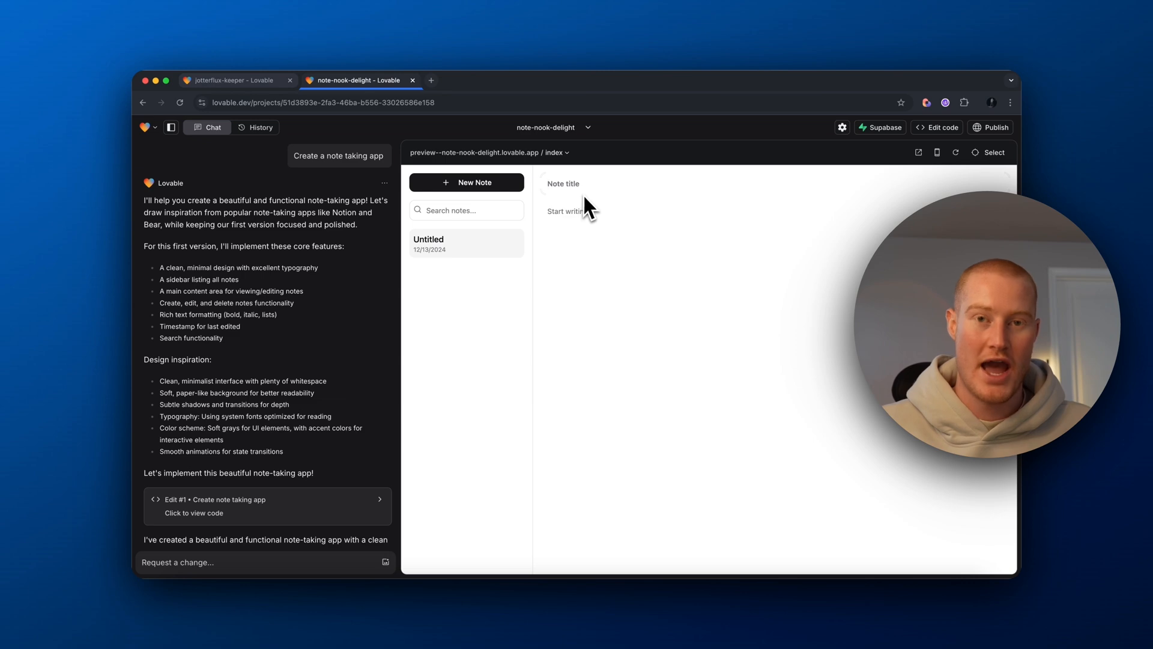
pyautogui.write('Setup user auth')
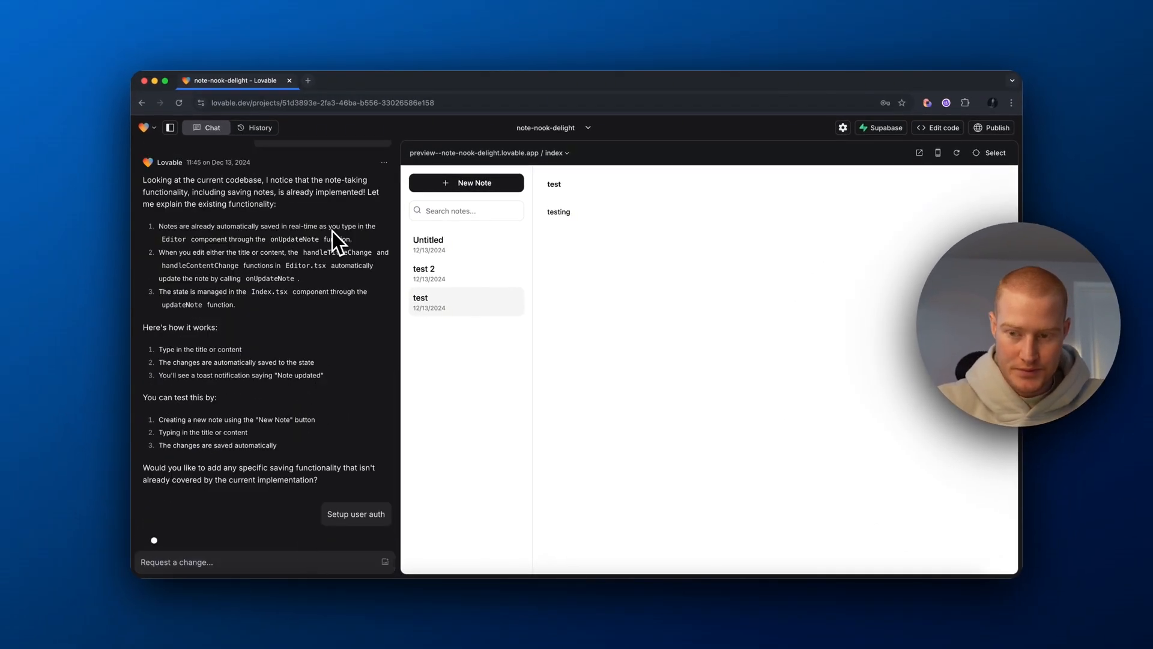
pyautogui.moveTo(533, 140)
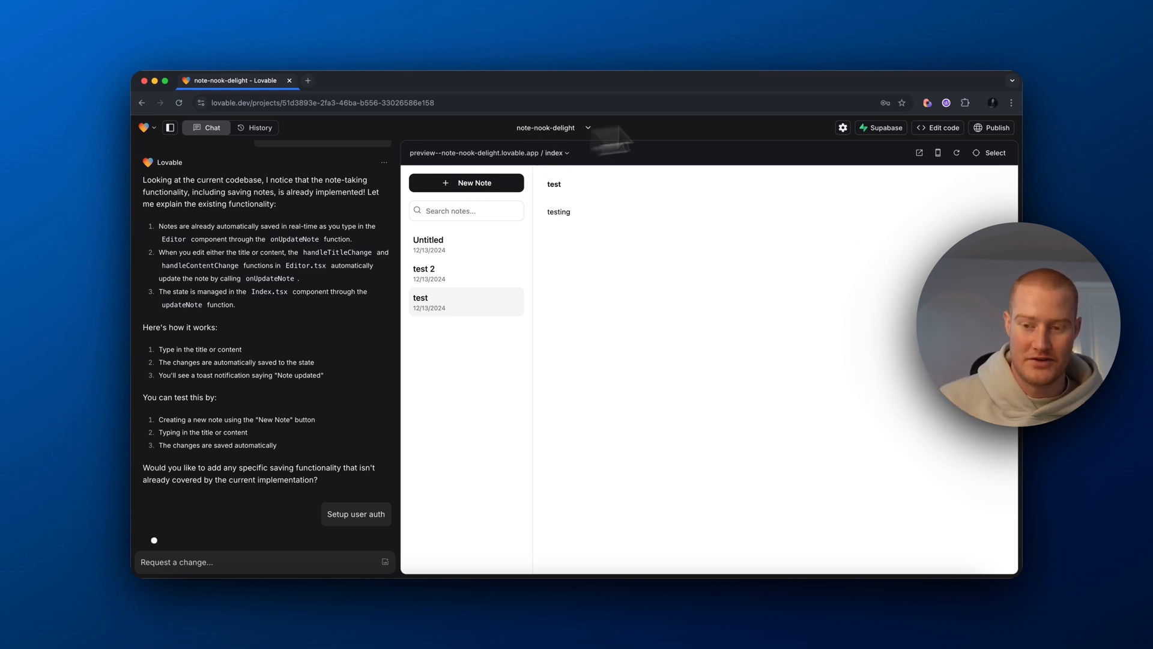
pyautogui.moveTo(882, 127)
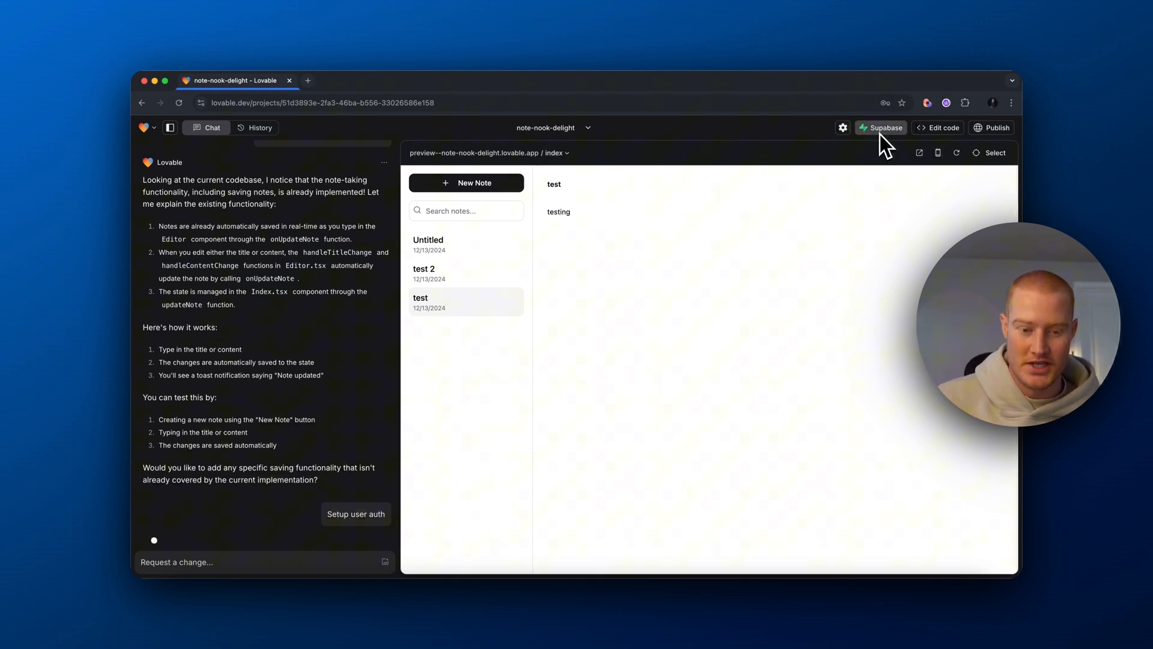
pyautogui.moveTo(909, 147)
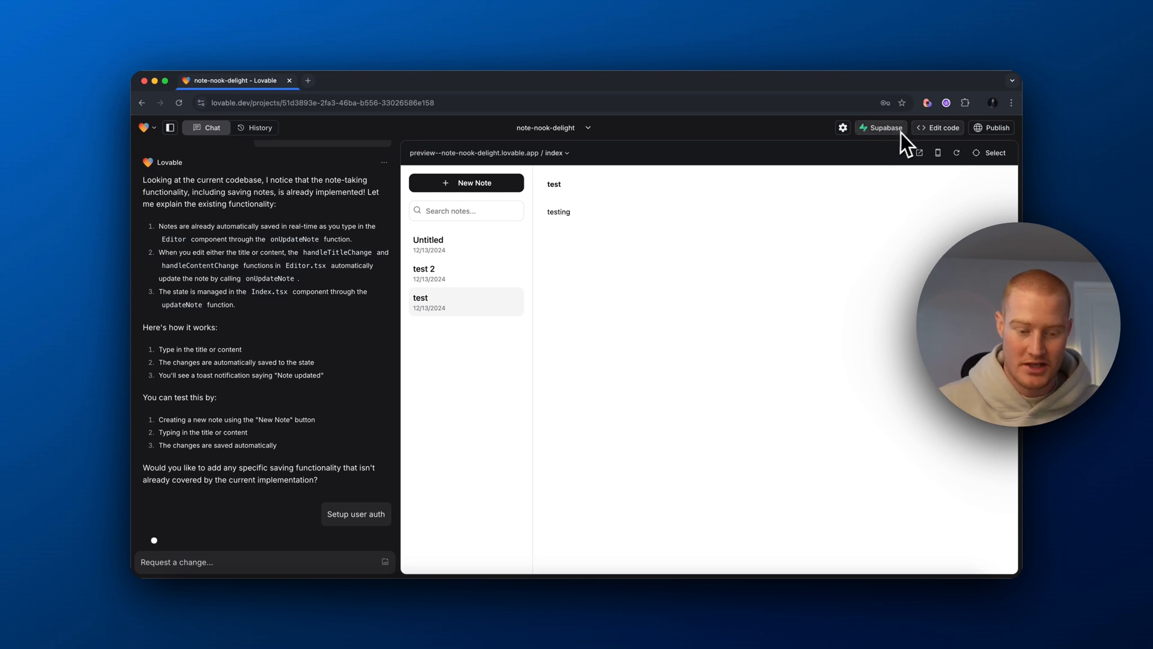
# Step: Bring up the Supabase integration options and read Lovable's reply requiring a Supabase connection
pyautogui.click(355, 514)
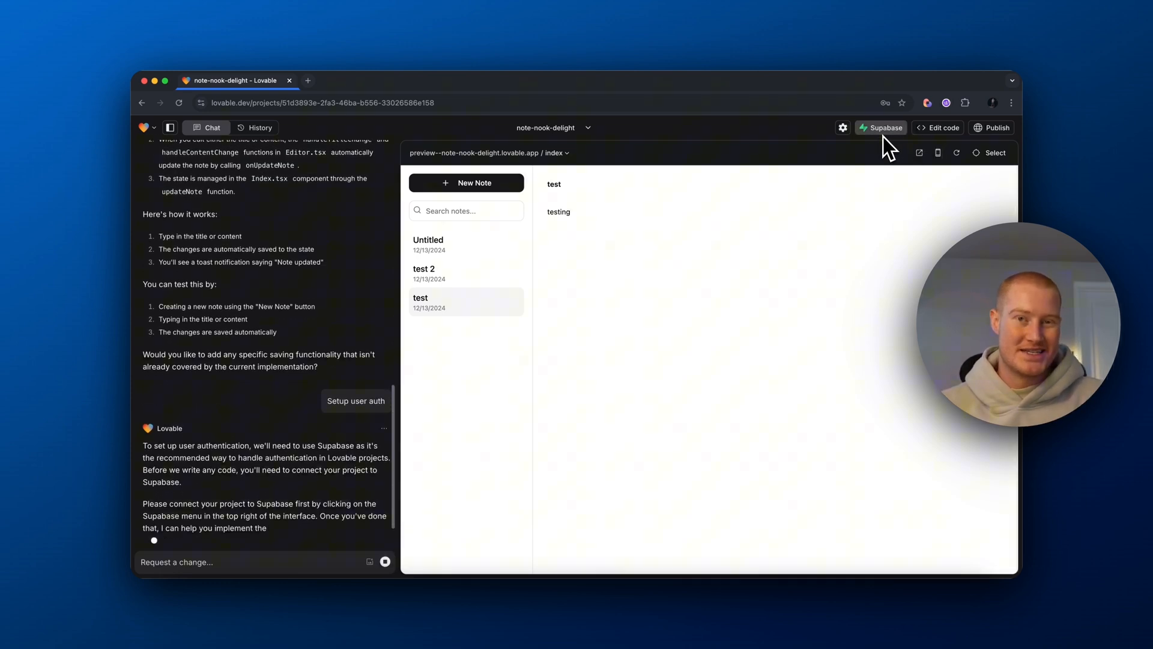
pyautogui.scroll(-3)
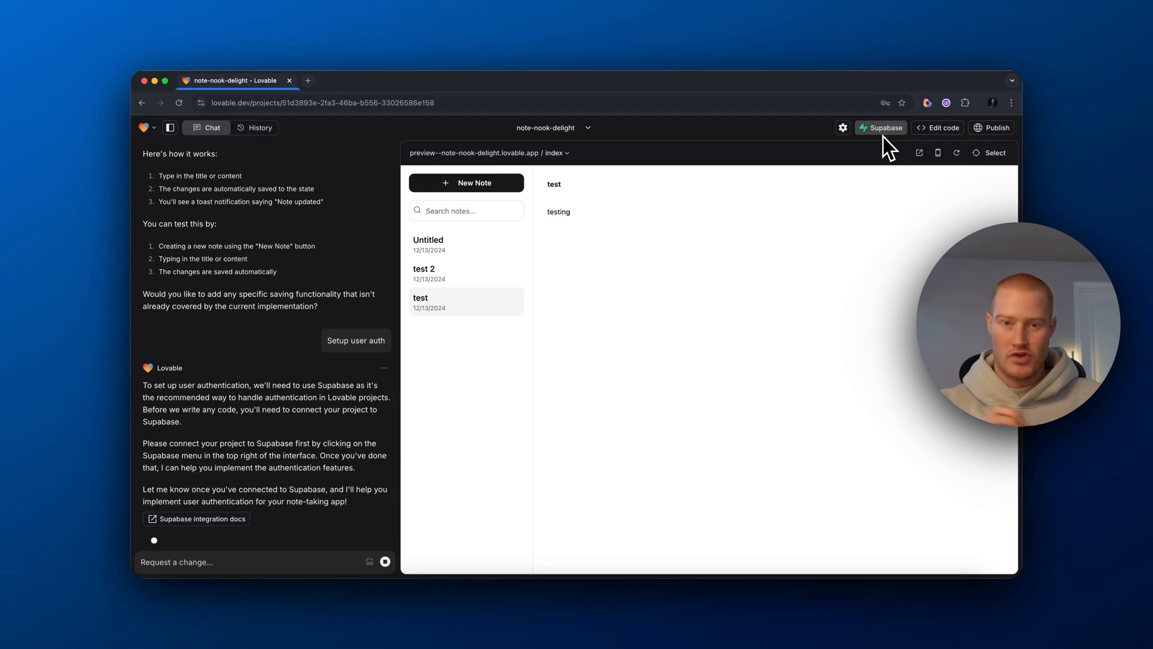
pyautogui.scroll(3)
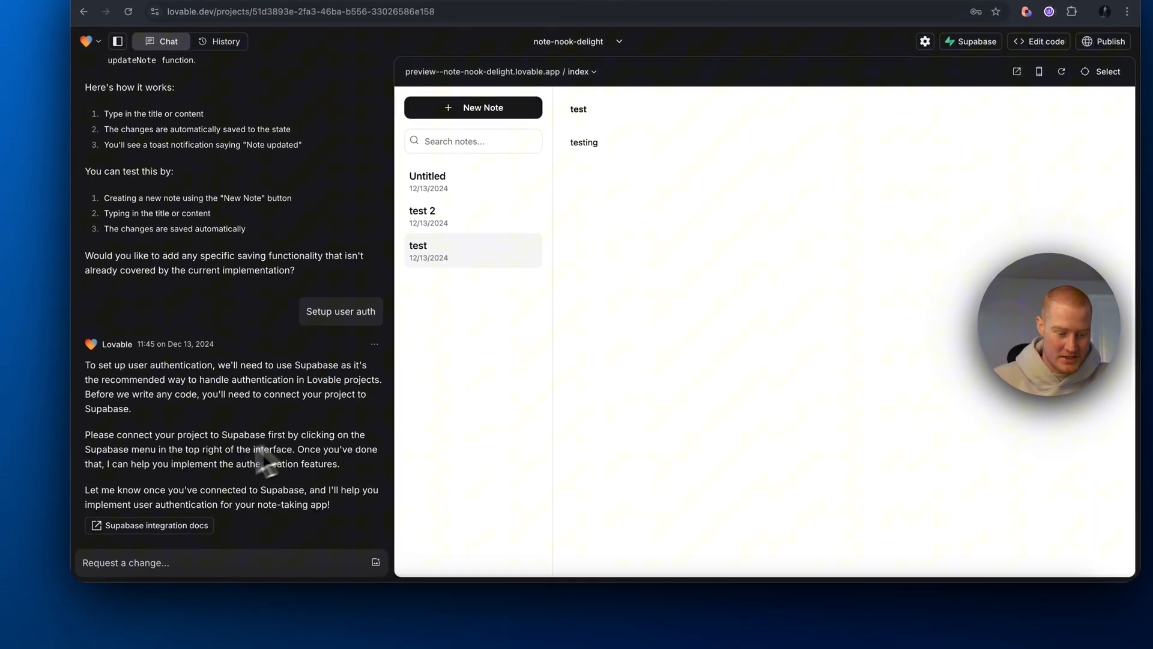
pyautogui.moveTo(318, 452)
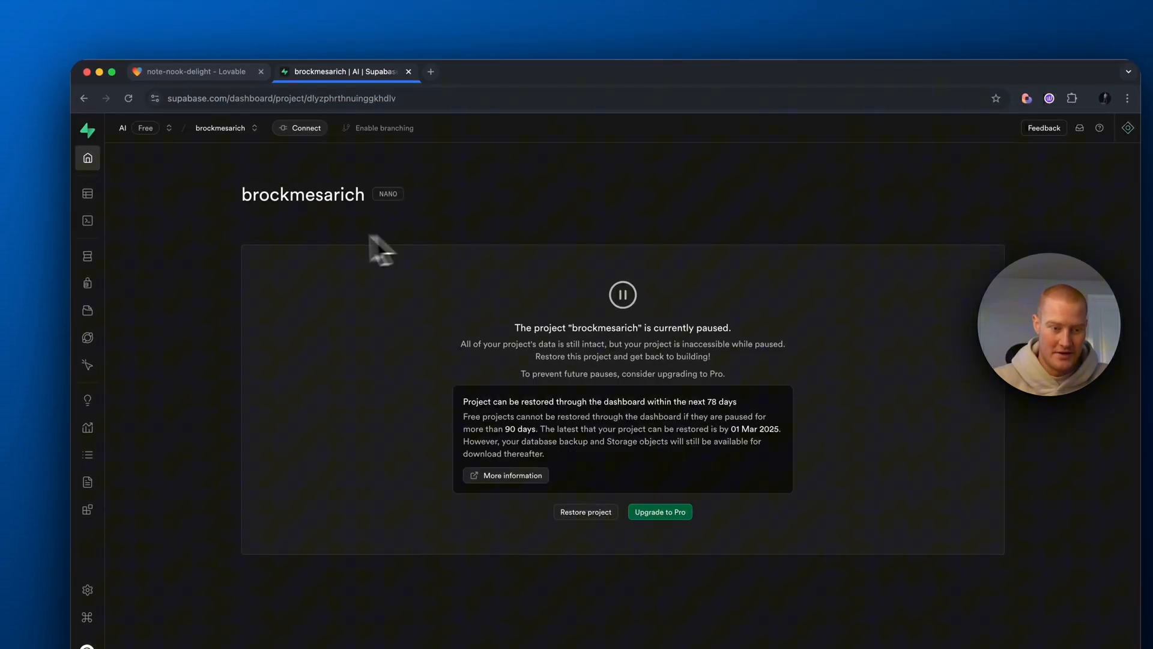
# Step: Try creating a new Supabase project, hit the free-plan limit, and close Supabase
pyautogui.click(225, 127)
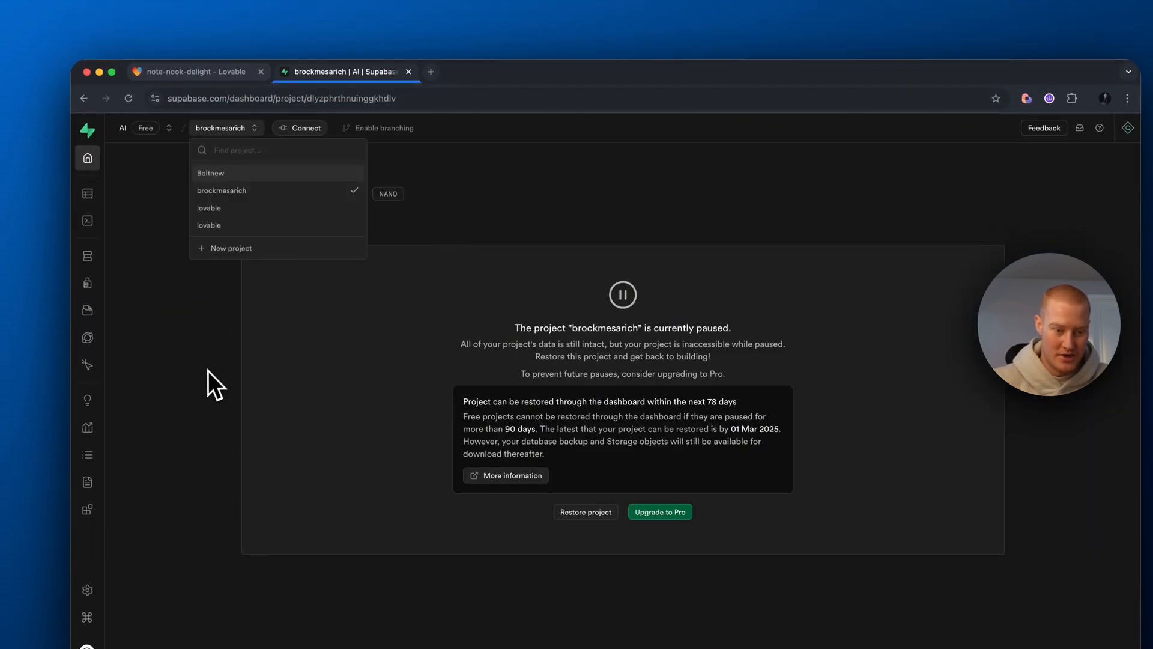
pyautogui.click(231, 248)
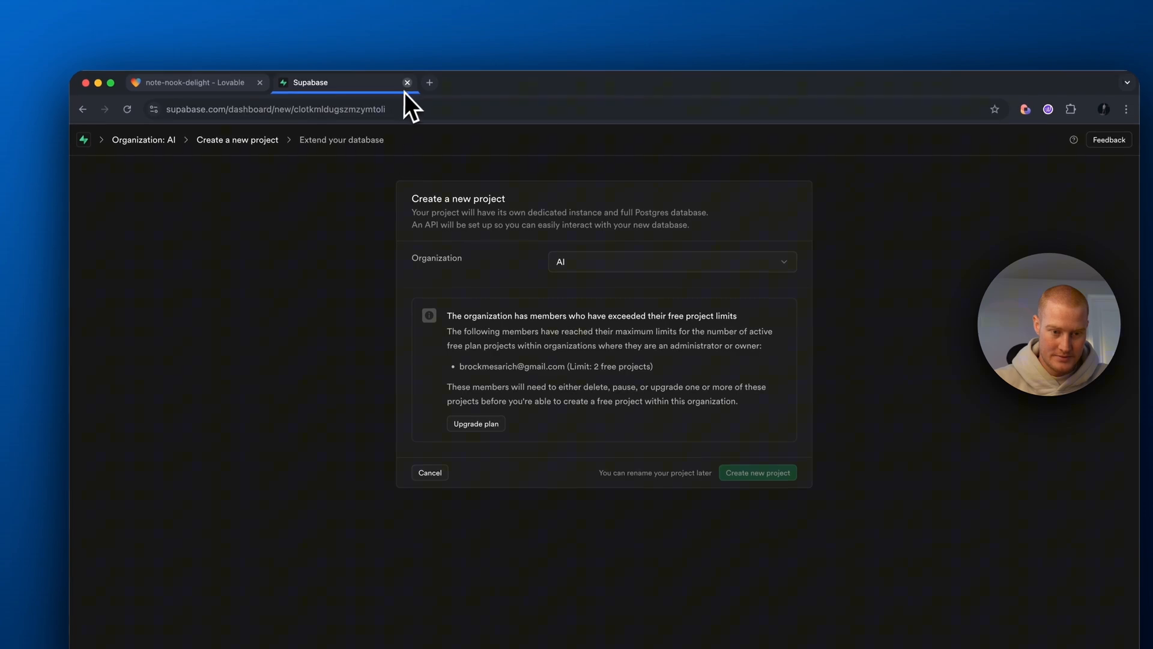
pyautogui.click(408, 82)
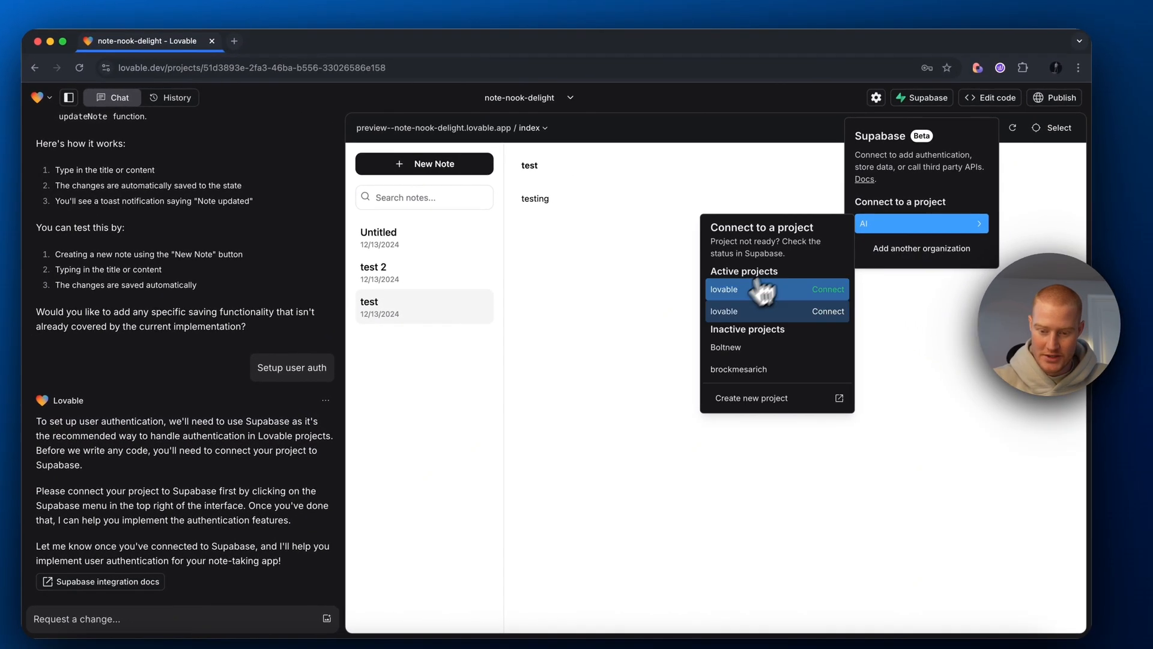
# Step: Connect note-nook-delight to the active 'lovable' Supabase project and confirm
pyautogui.click(827, 288)
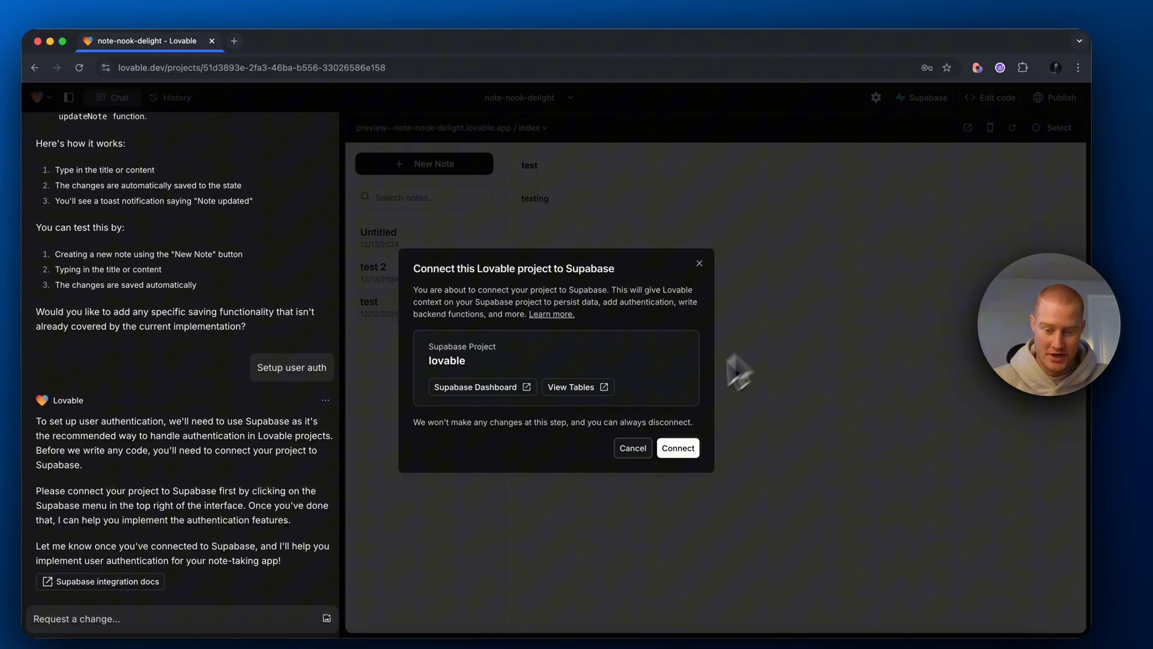
pyautogui.click(677, 448)
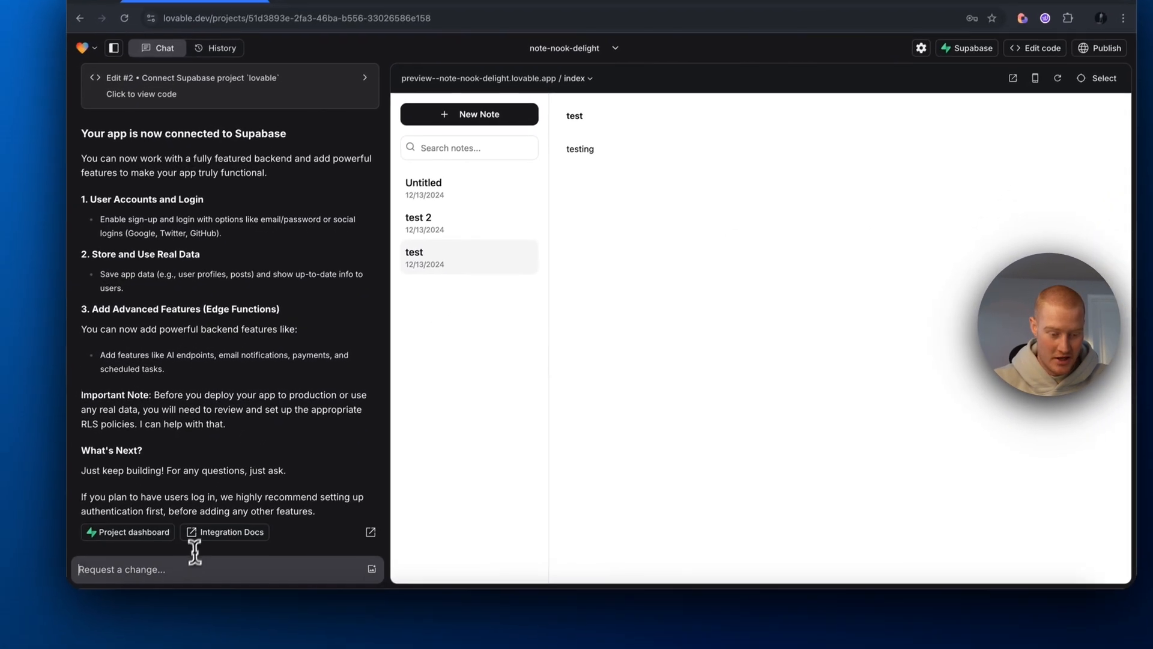
# Step: Request 'Lets now add user authentication' in chat and review the resulting sign-in page
pyautogui.write('Lets now a')
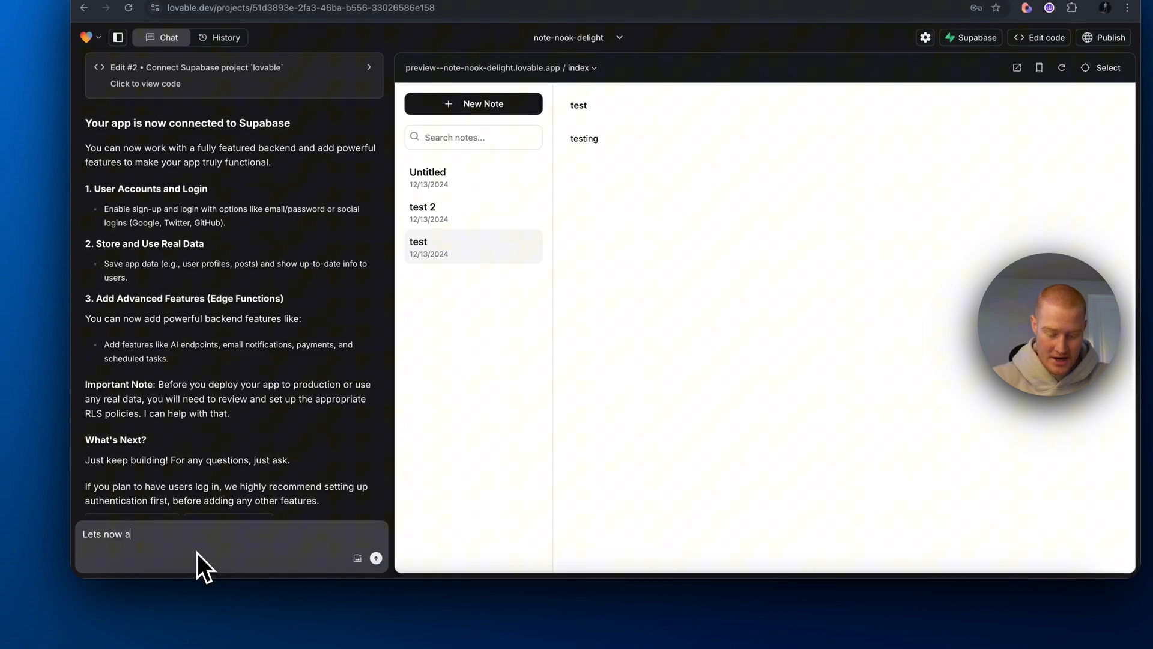
pyautogui.write('dd user authentica')
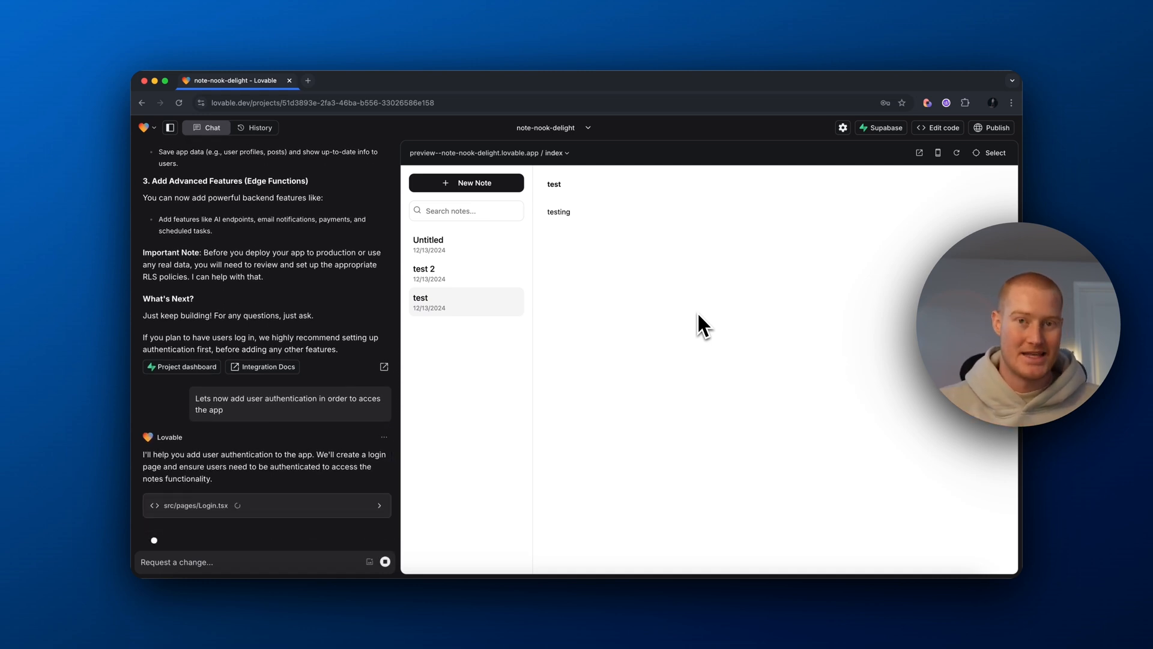
pyautogui.moveTo(176, 471)
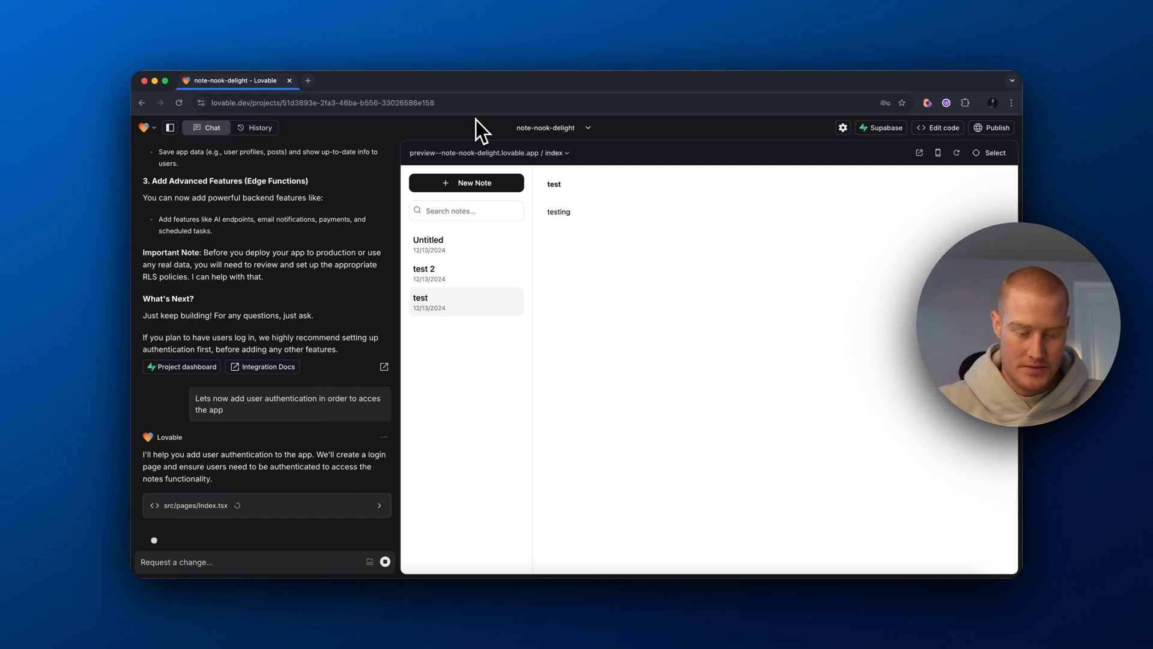
pyautogui.scroll(-3)
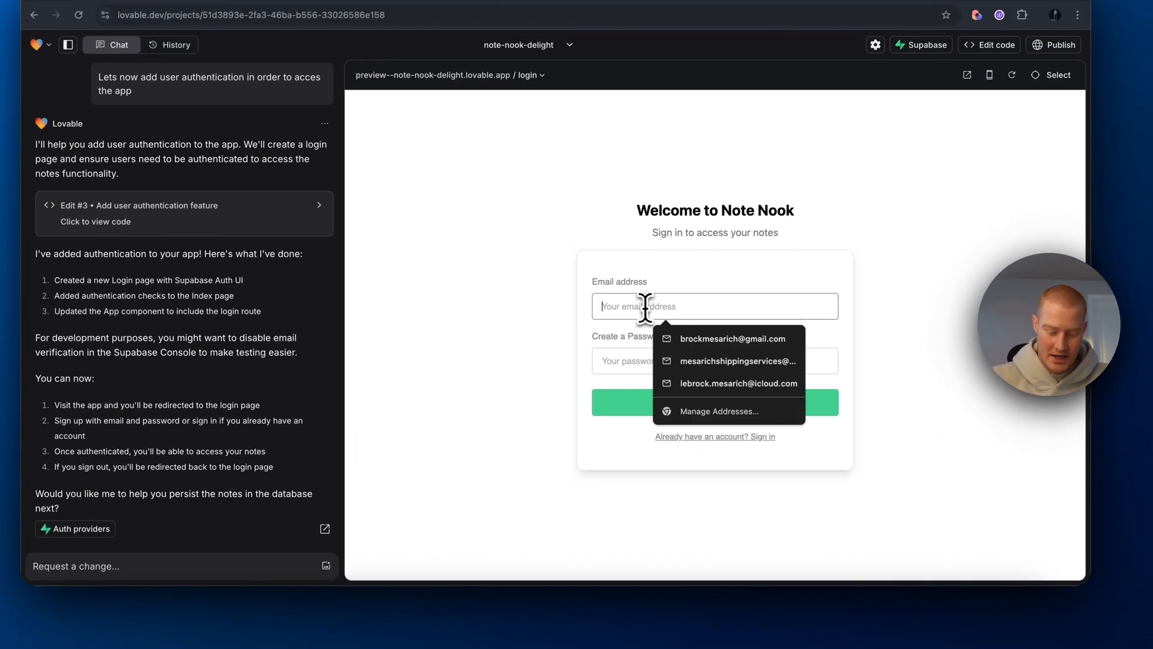
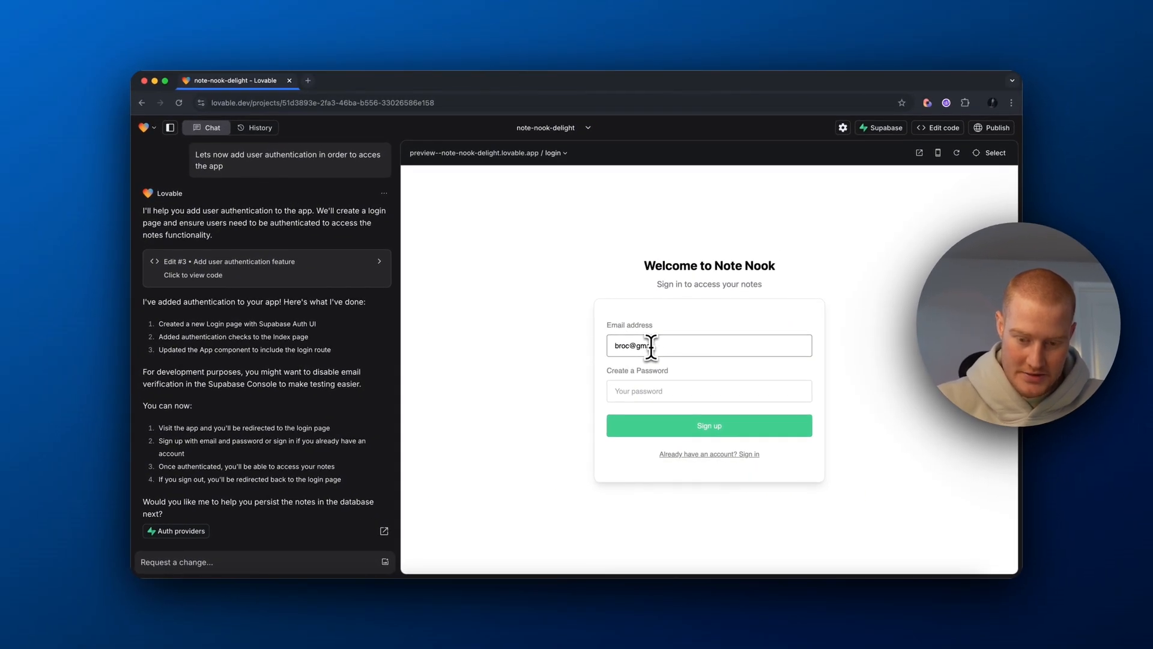
# Step: Enter 'broc@' as the email in the Note Nook sign-up form, then move to password
pyautogui.click(708, 393)
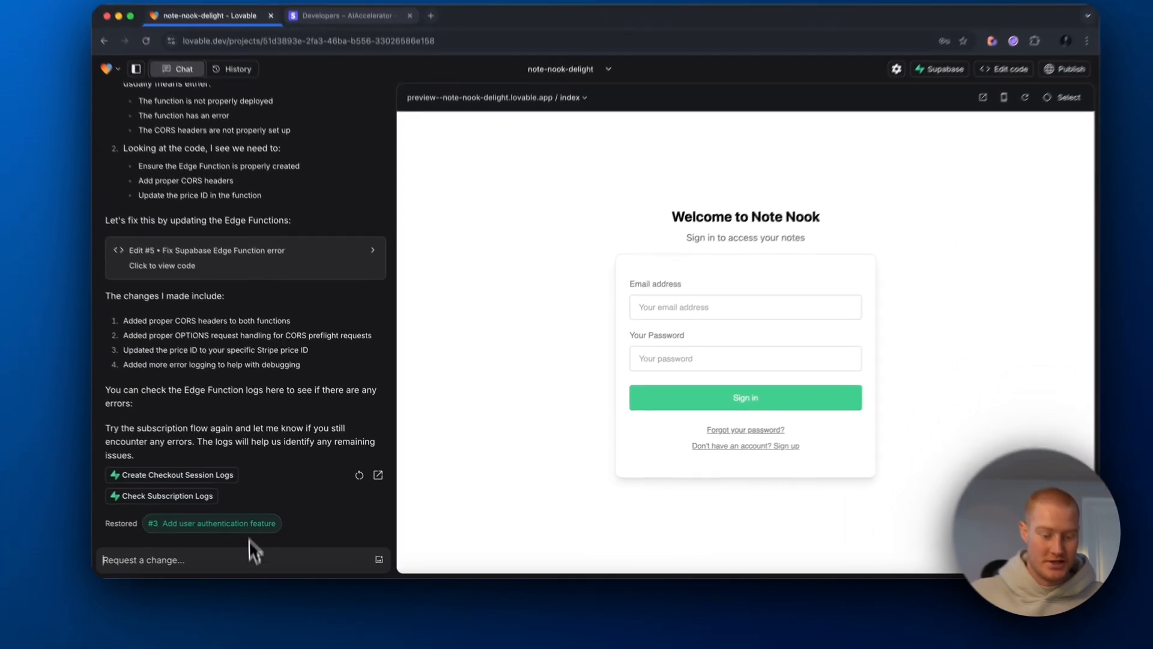
# Step: Send the 'Setup stripe integration' request in Lovable's chat
pyautogui.write('se')
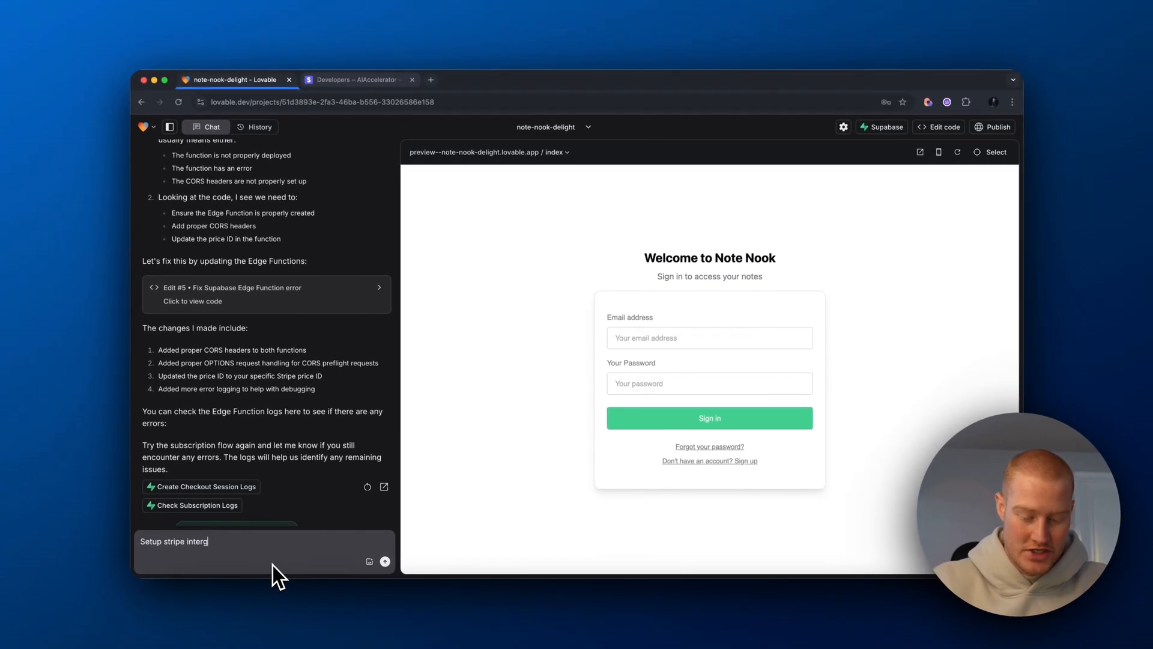
pyautogui.click(385, 561)
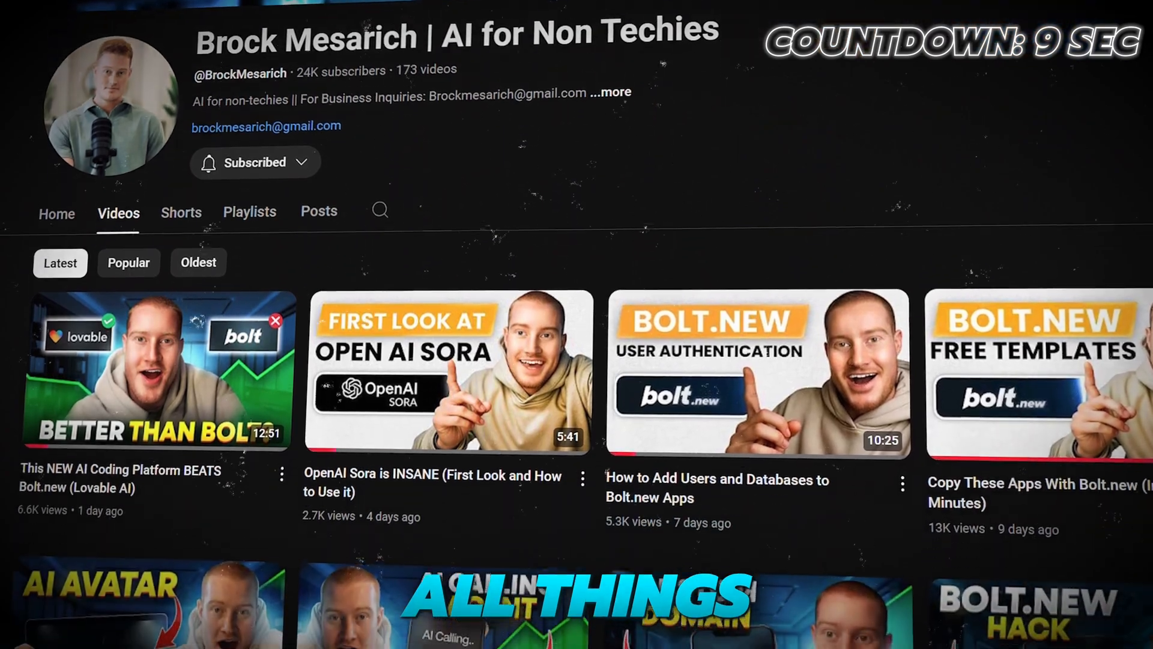
pyautogui.scroll(-3)
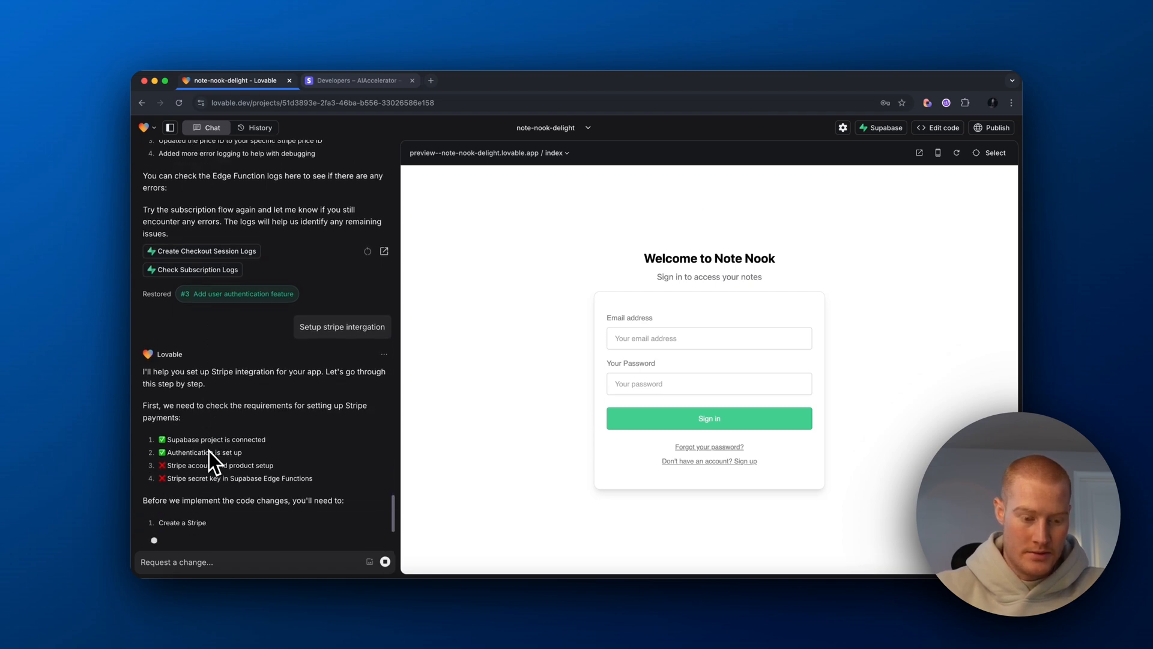
pyautogui.scroll(-3)
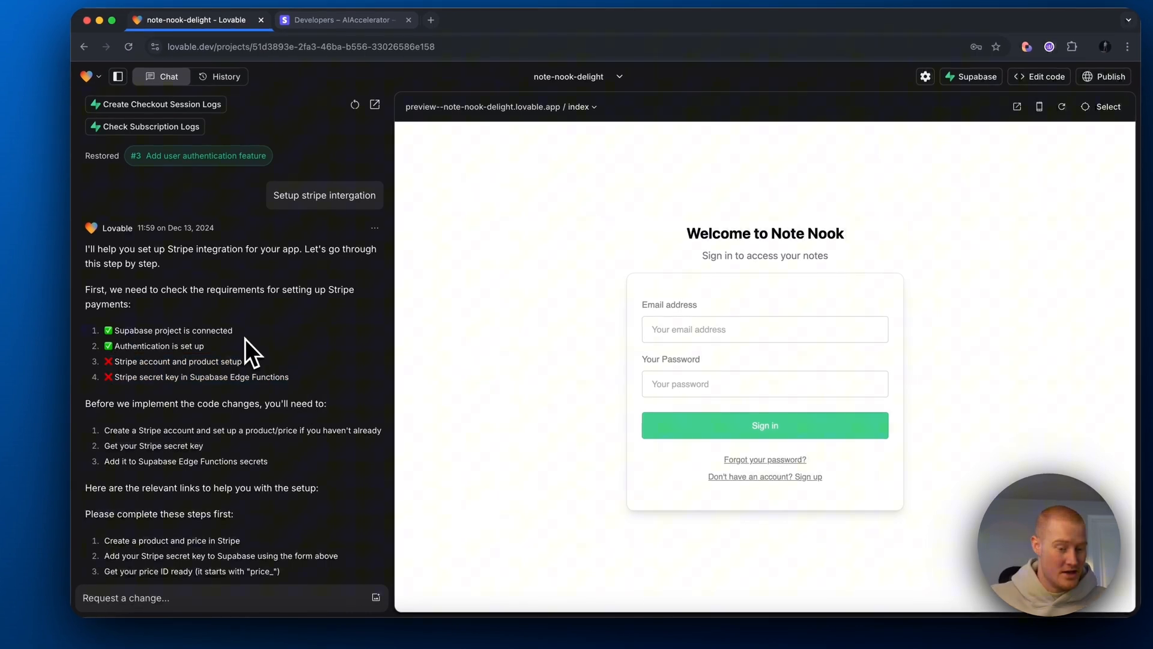
pyautogui.moveTo(216, 358)
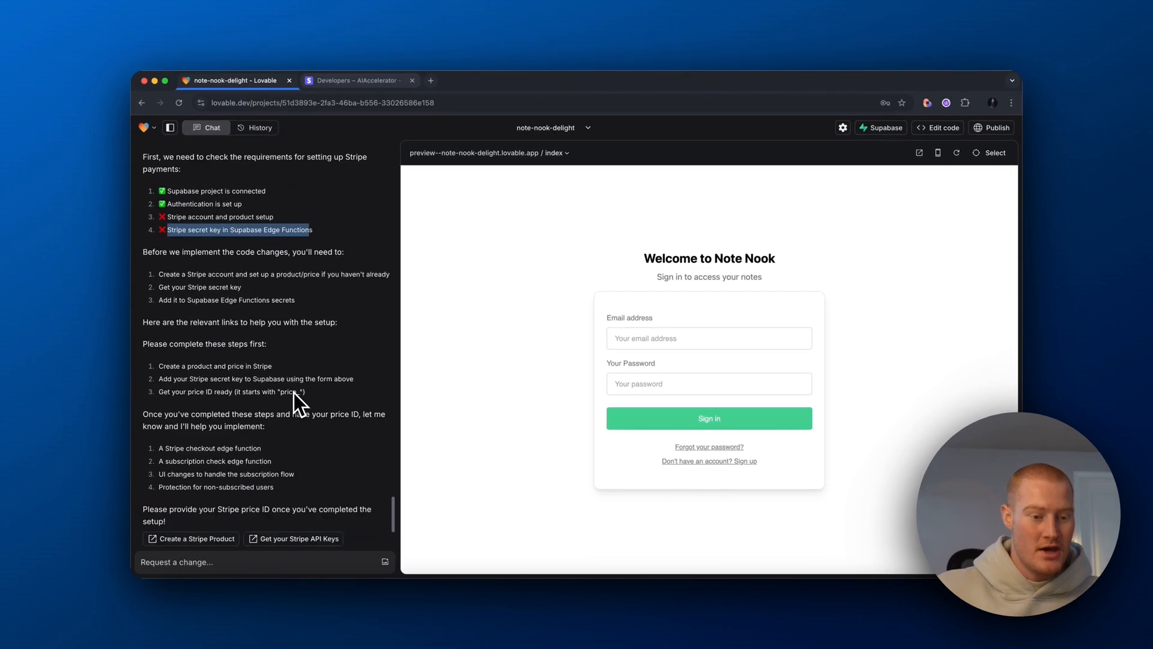
pyautogui.moveTo(230, 263)
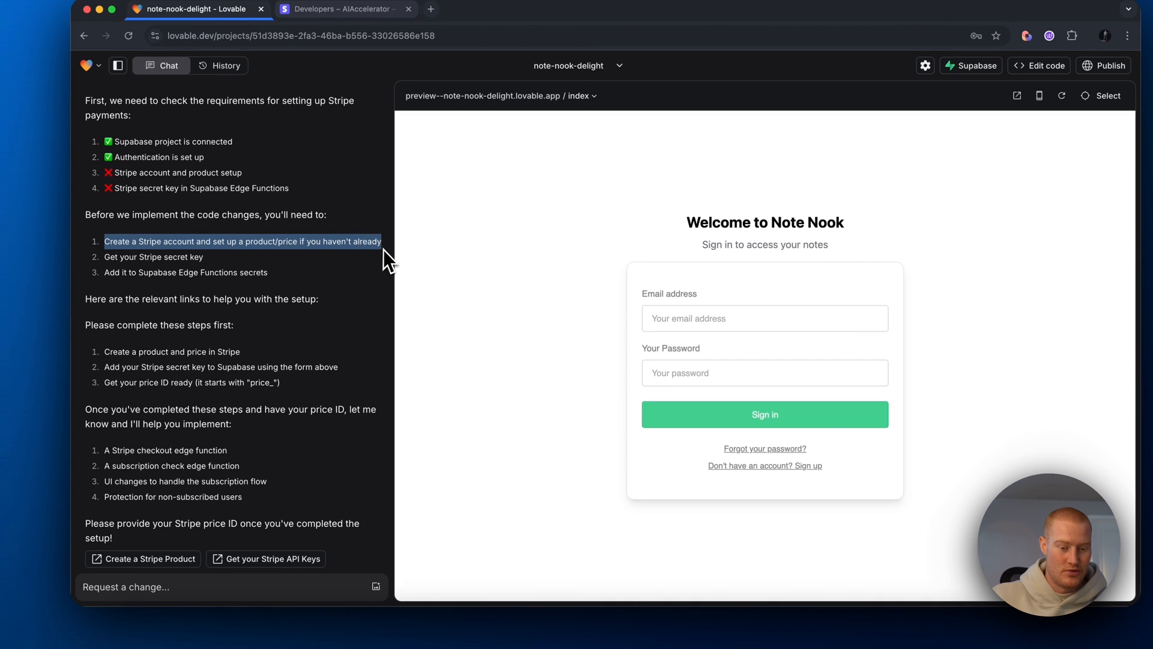
pyautogui.moveTo(184, 269)
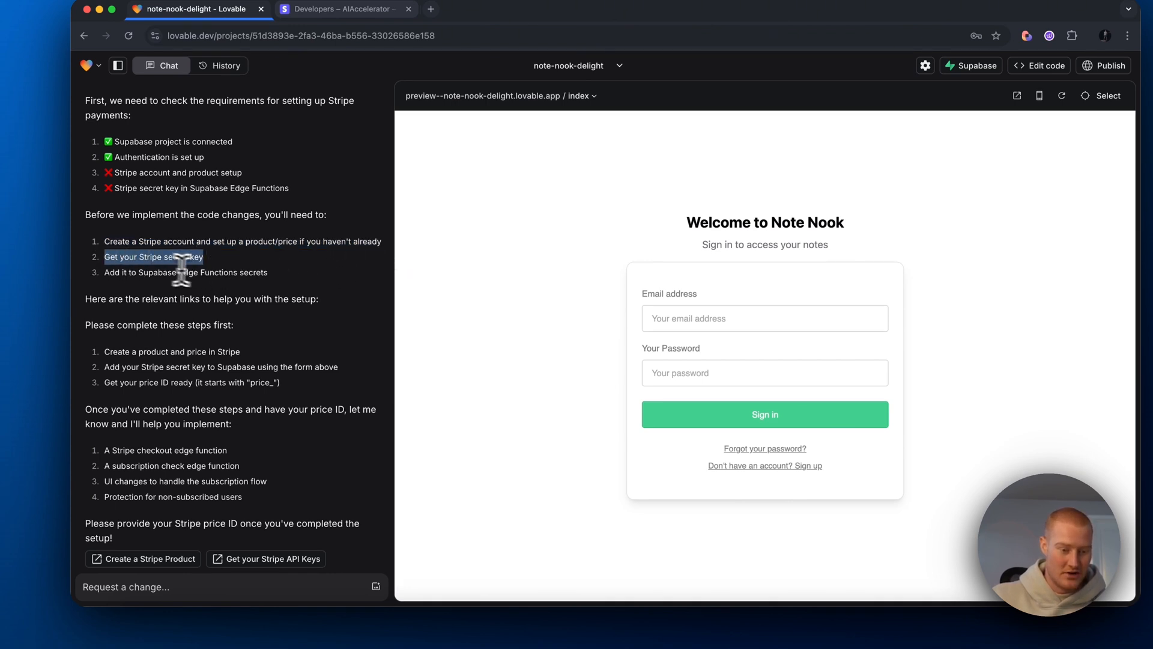
pyautogui.scroll(-3)
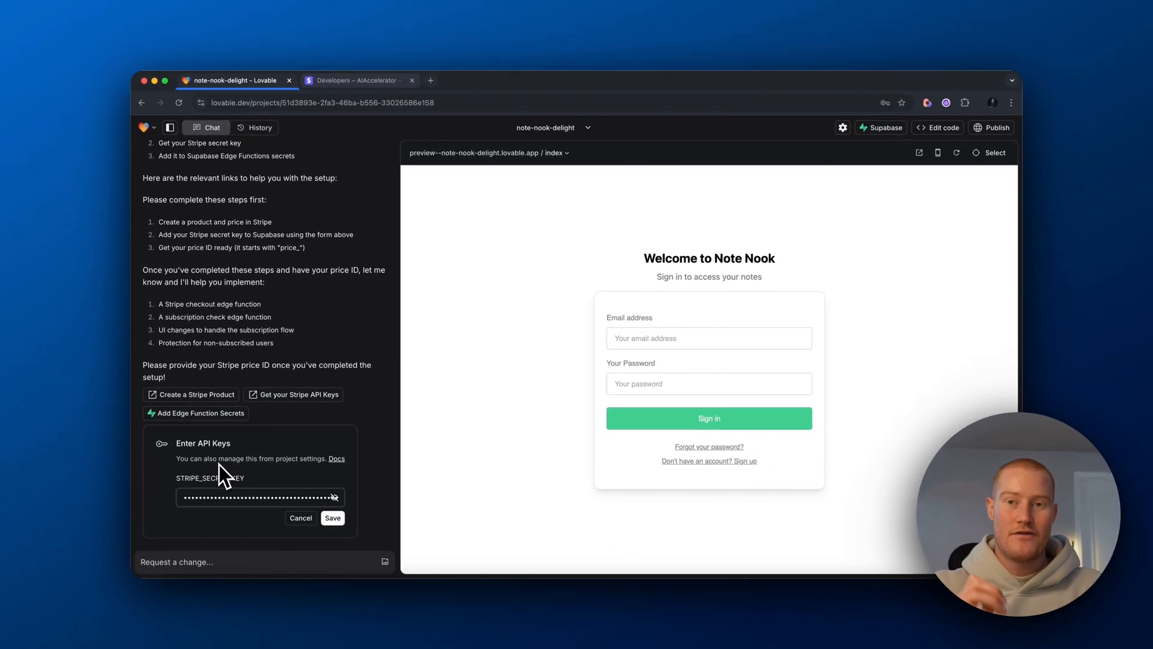
pyautogui.moveTo(242, 561)
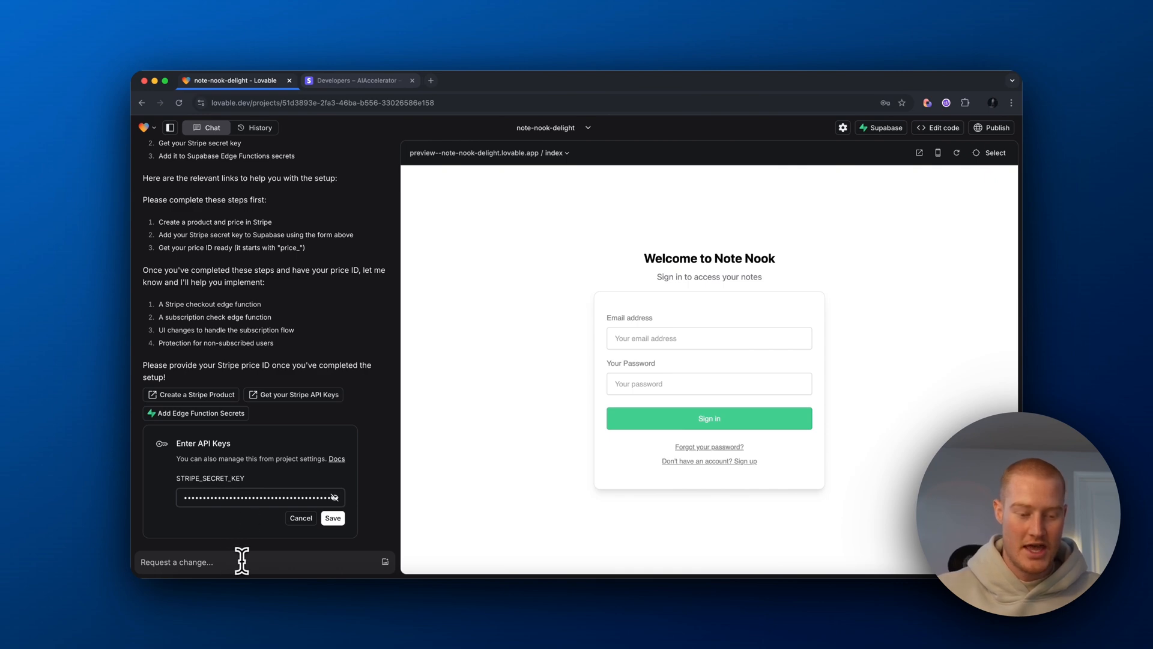
# Step: Save the Stripe secret key and draft a reply ending 'here is the product ID:'
pyautogui.press('F11')
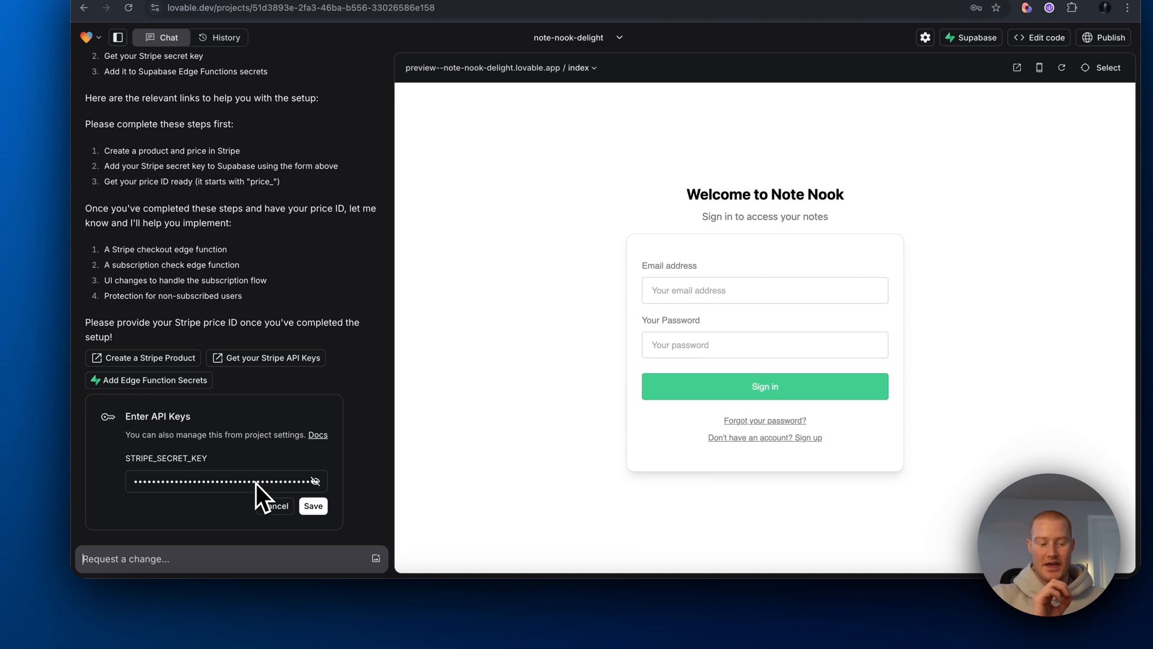
pyautogui.moveTo(216, 440)
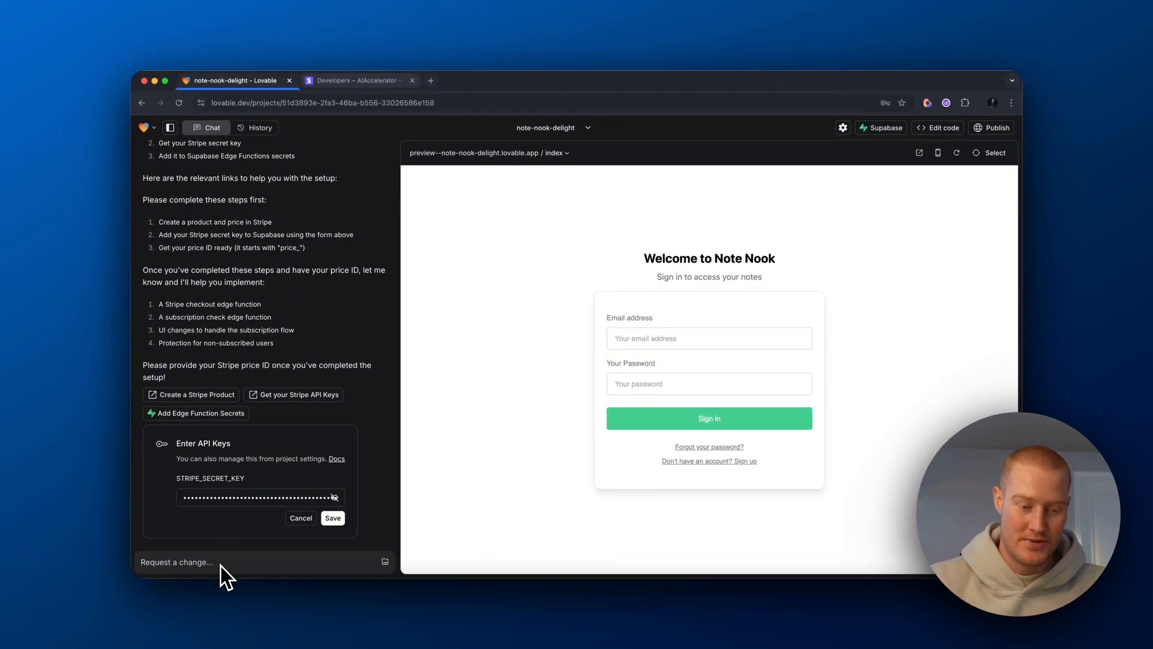
pyautogui.moveTo(252, 550)
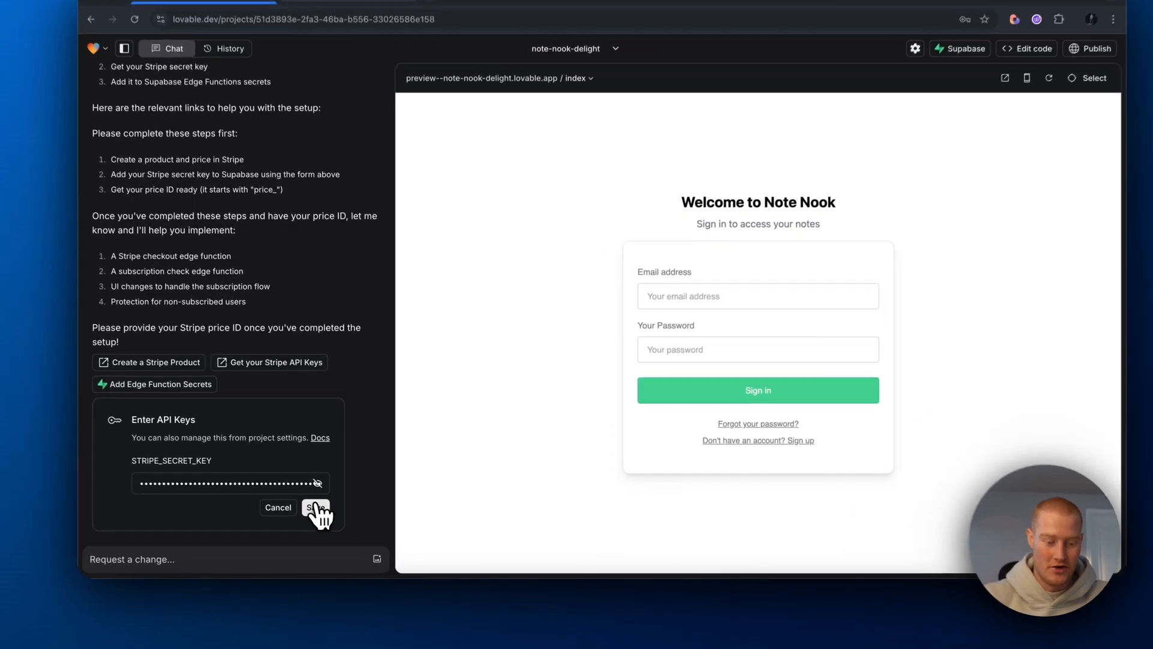
pyautogui.click(315, 507)
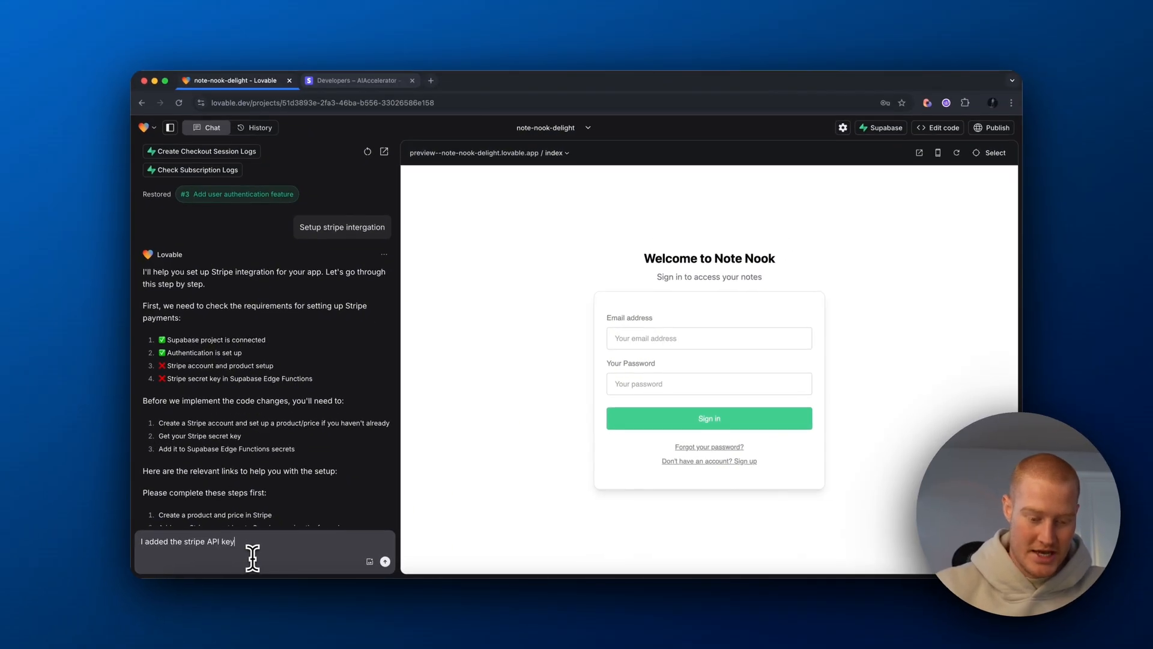
pyautogui.write(',')
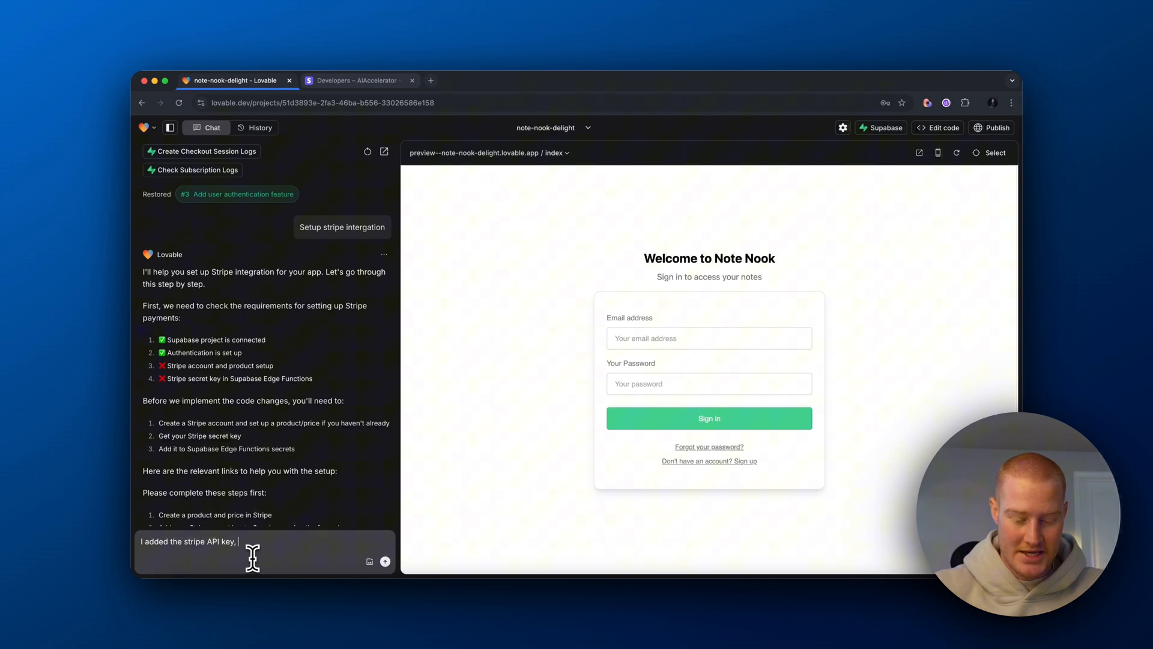
pyautogui.write('here is the product')
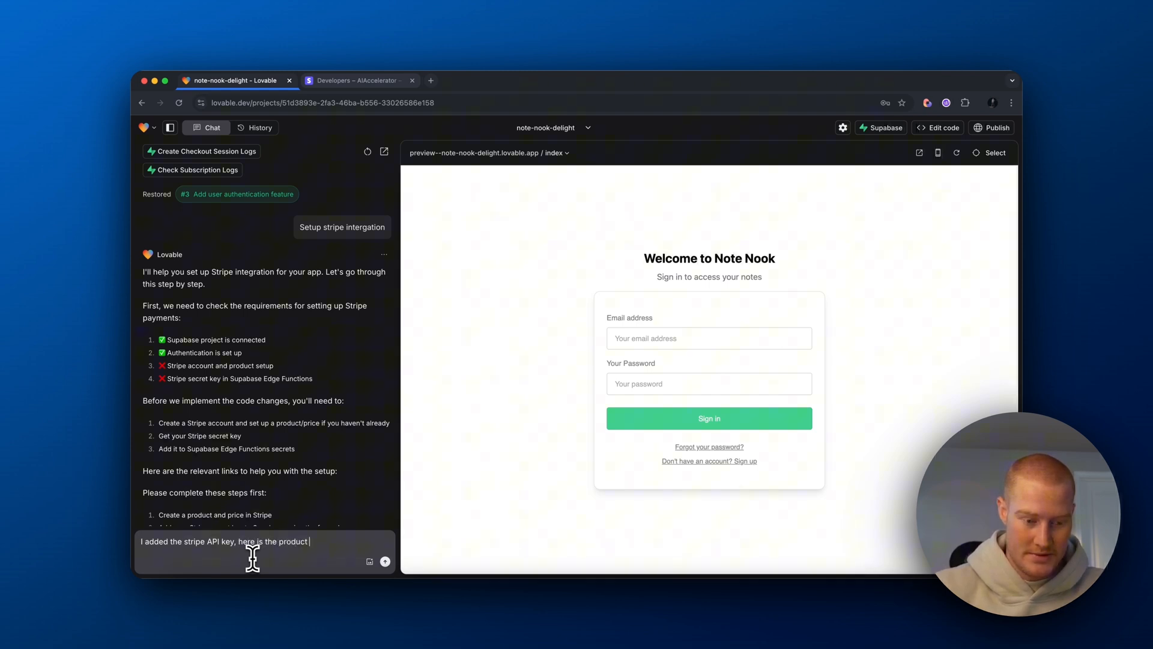
pyautogui.write('ID:')
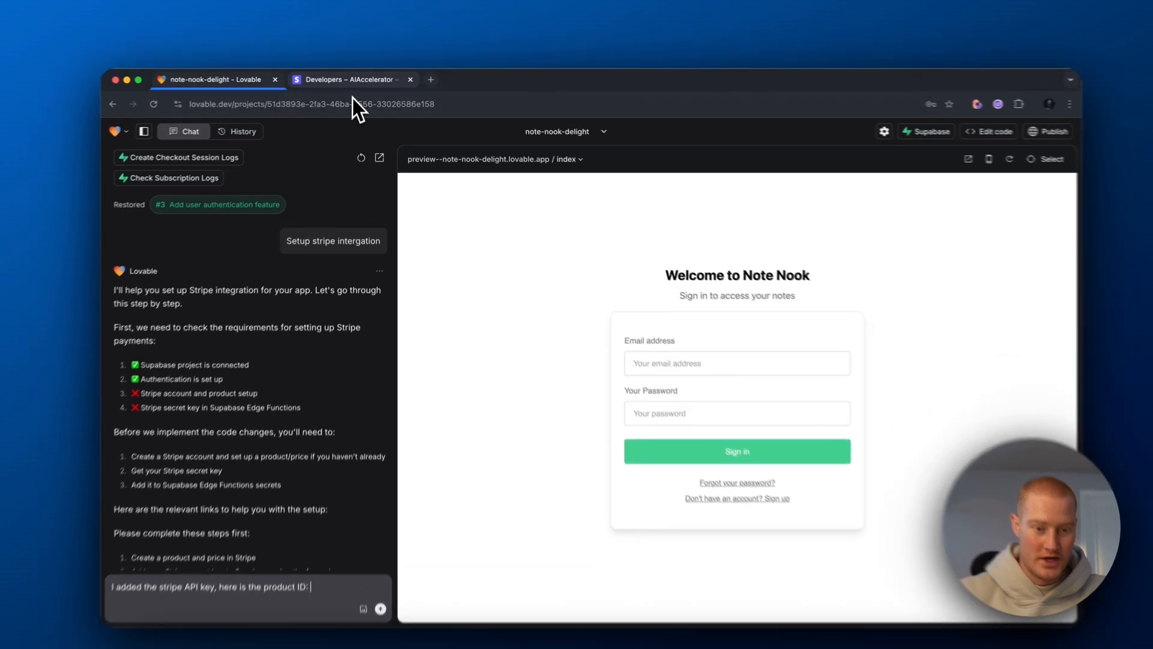
# Step: Open the lovable Test $15/month price in Stripe and copy its price ID
pyautogui.click(334, 66)
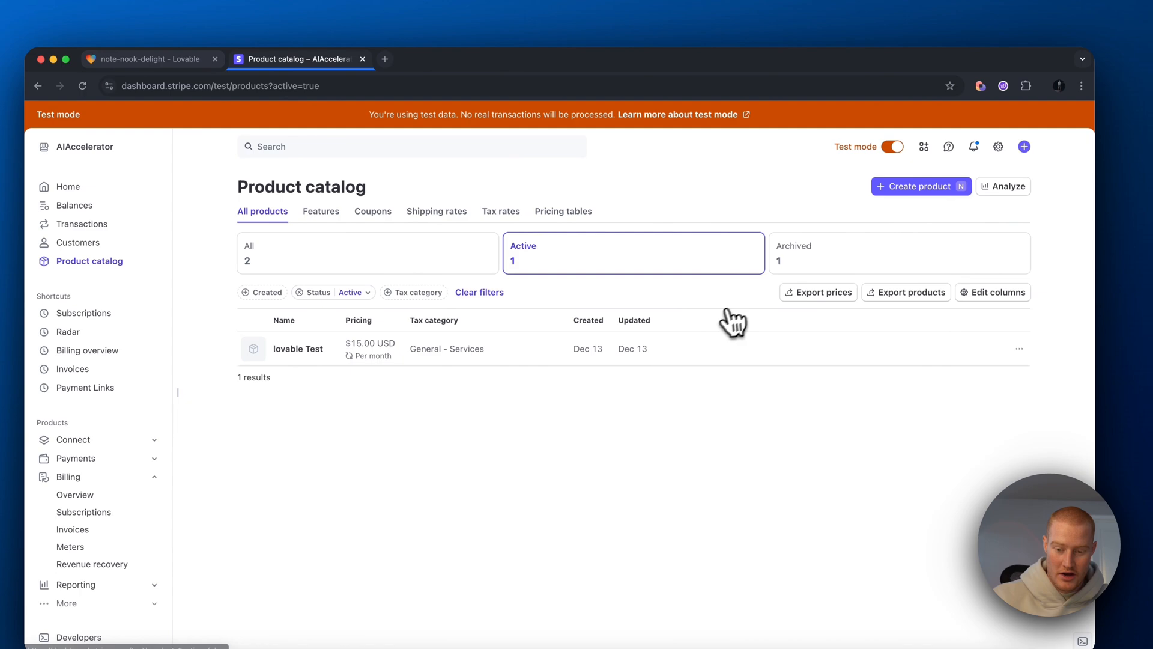
pyautogui.click(298, 349)
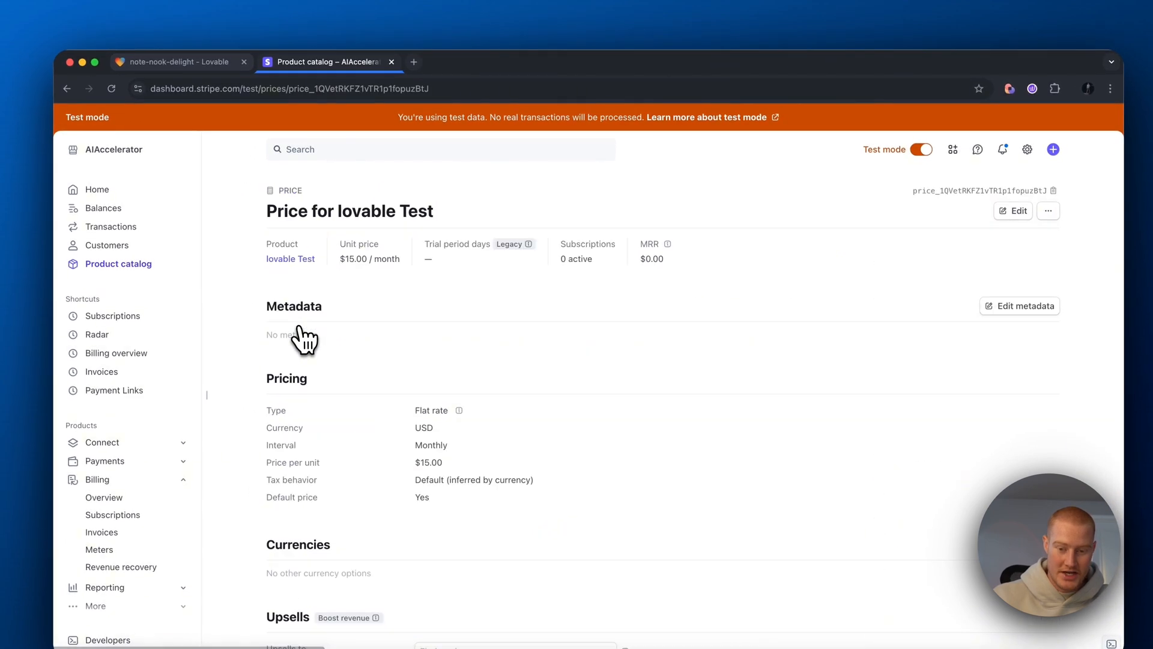
pyautogui.click(1054, 190)
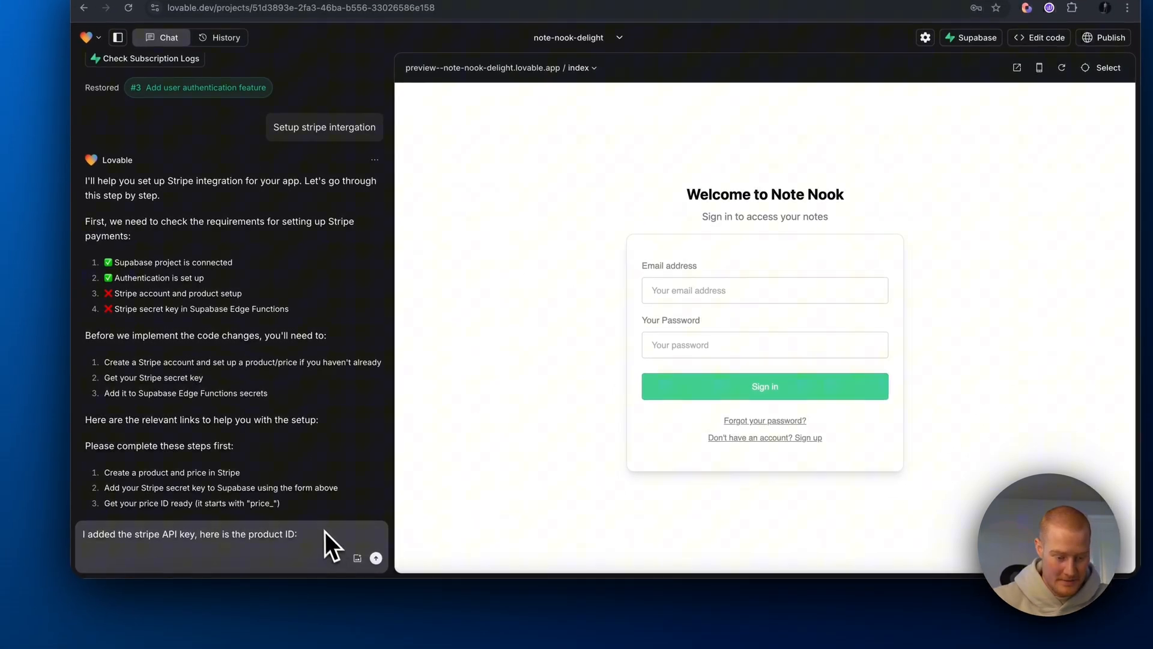
# Step: Send Lovable a message with the Stripe price ID pasted in
pyautogui.scroll(-3)
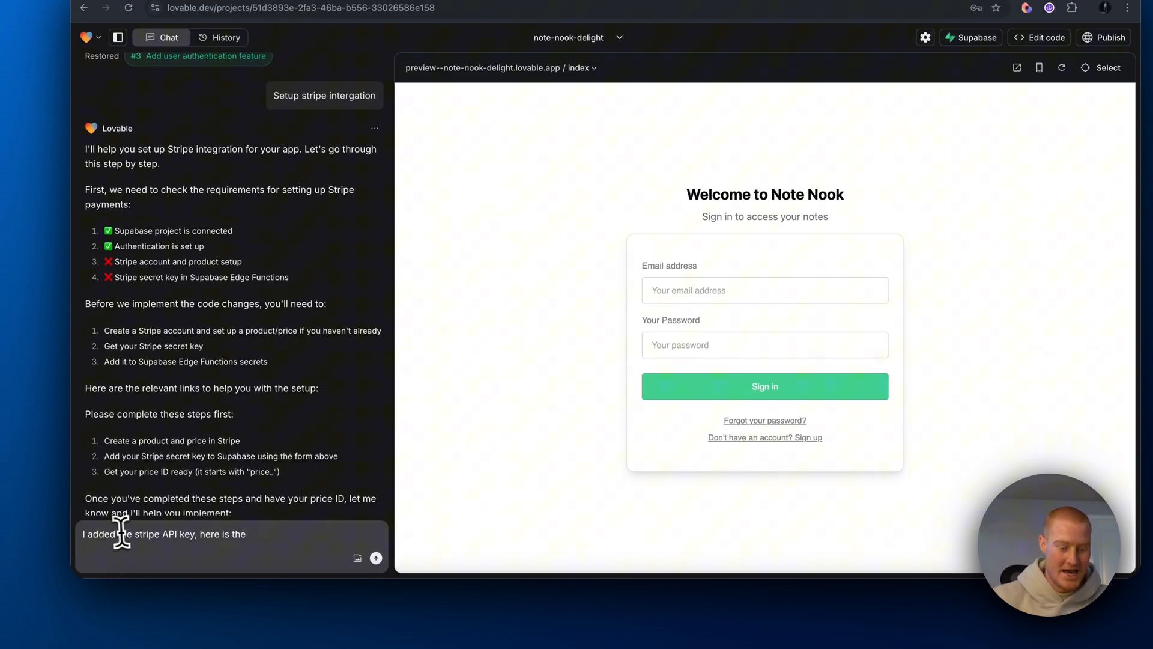
pyautogui.write('p')
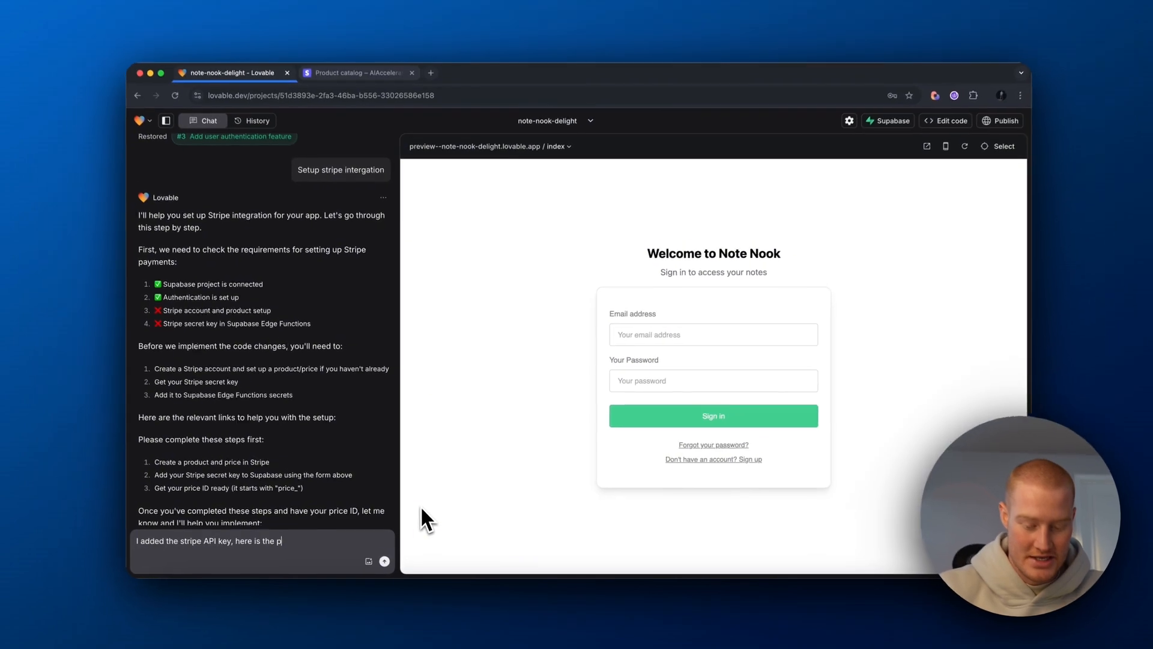
pyautogui.write('rice id:')
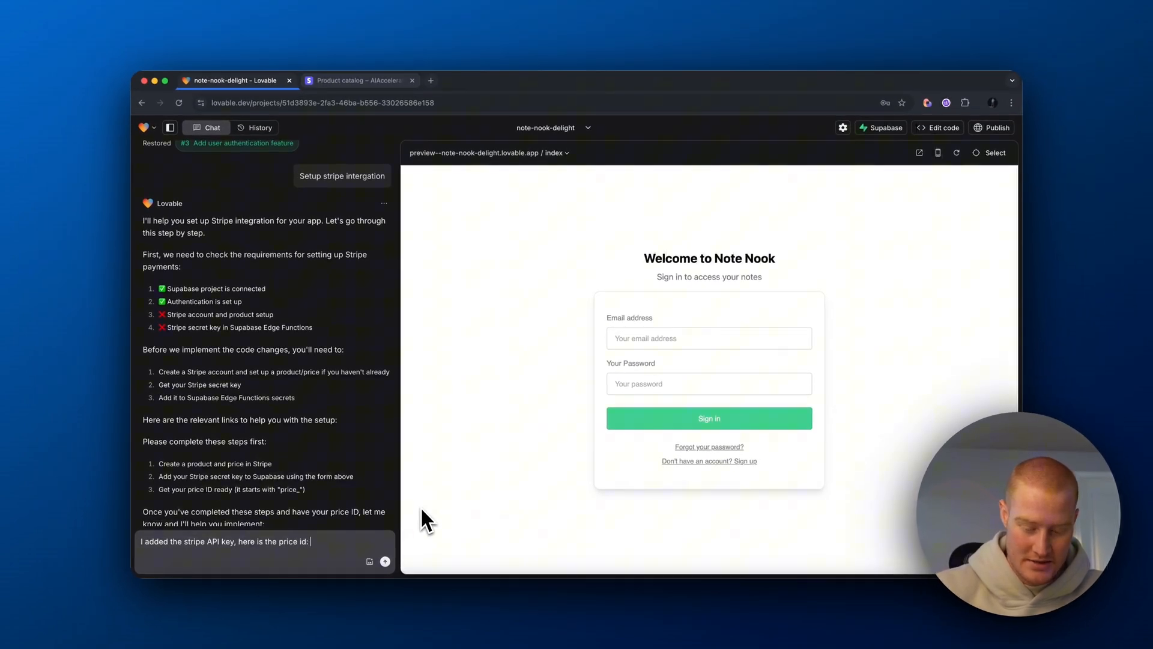
pyautogui.press('Return')
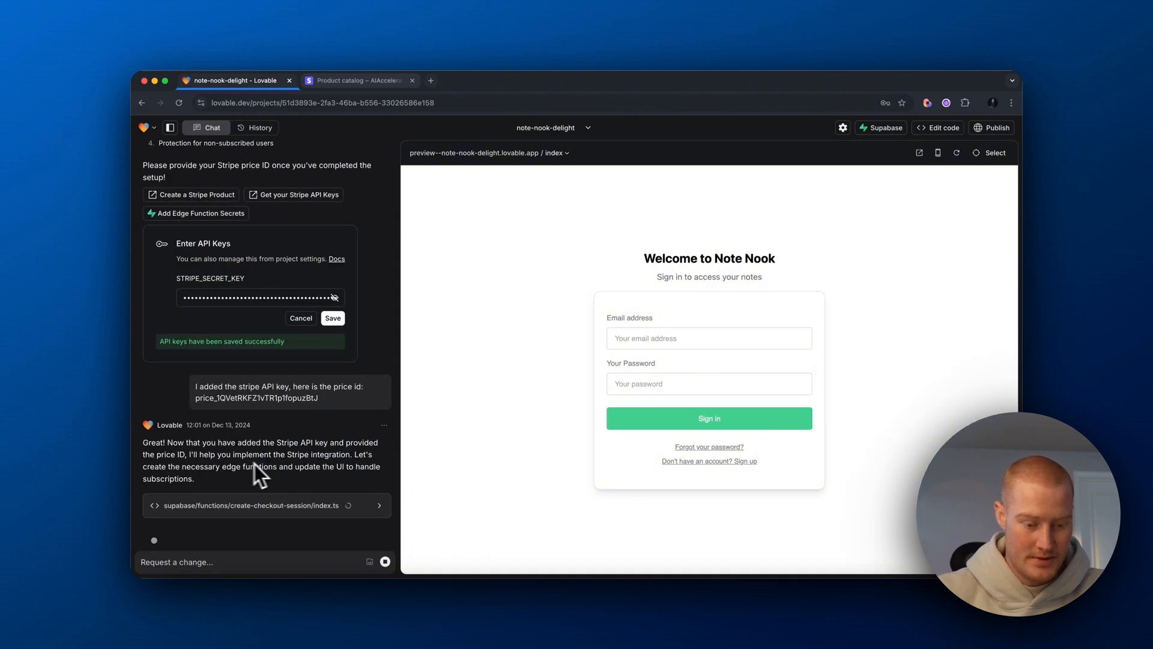
pyautogui.moveTo(363, 468)
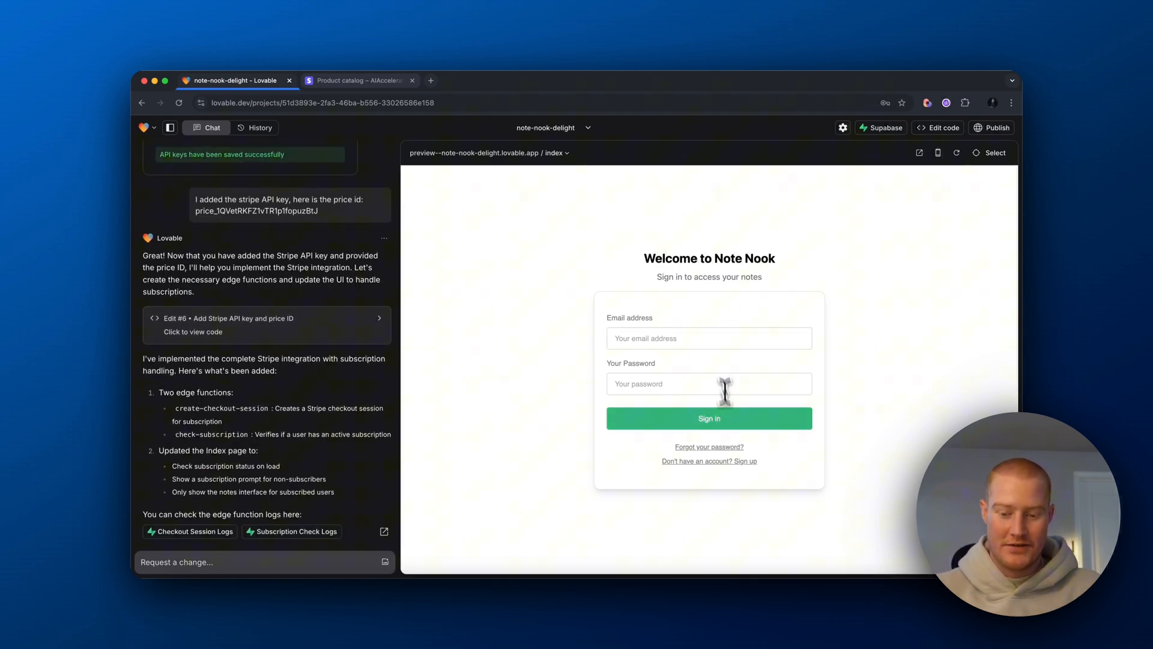
# Step: Sign up as testing1 and try Subscribe Now in the preview, then deploy and open note-nook-delight.lovable.app
pyautogui.click(709, 461)
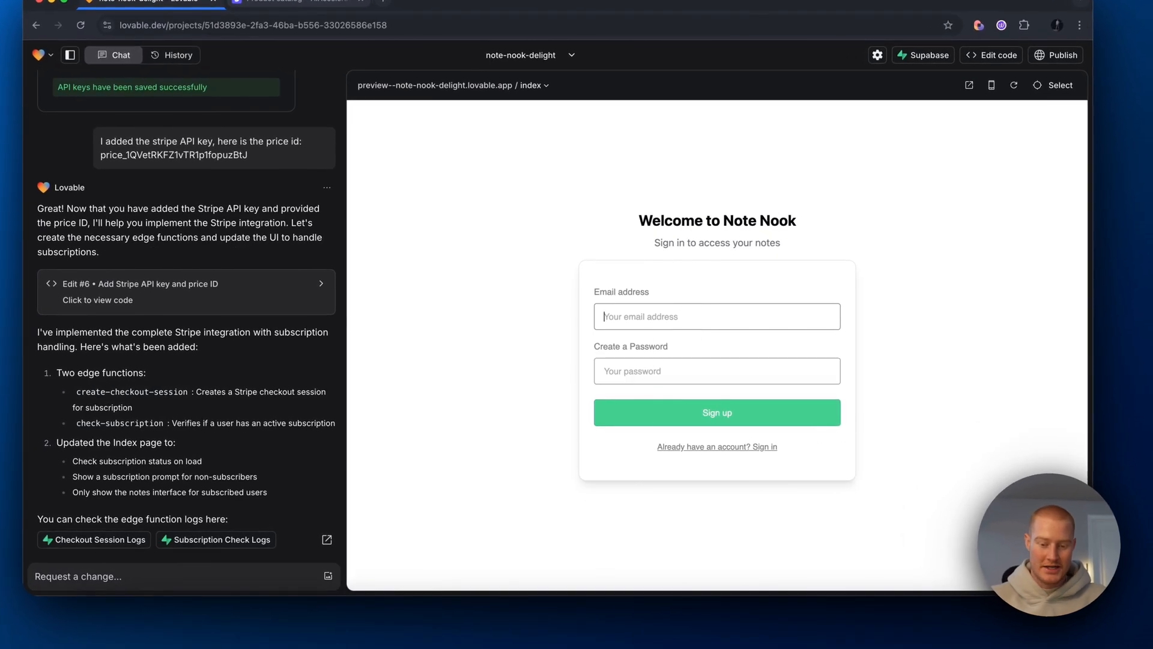
pyautogui.write('testing1')
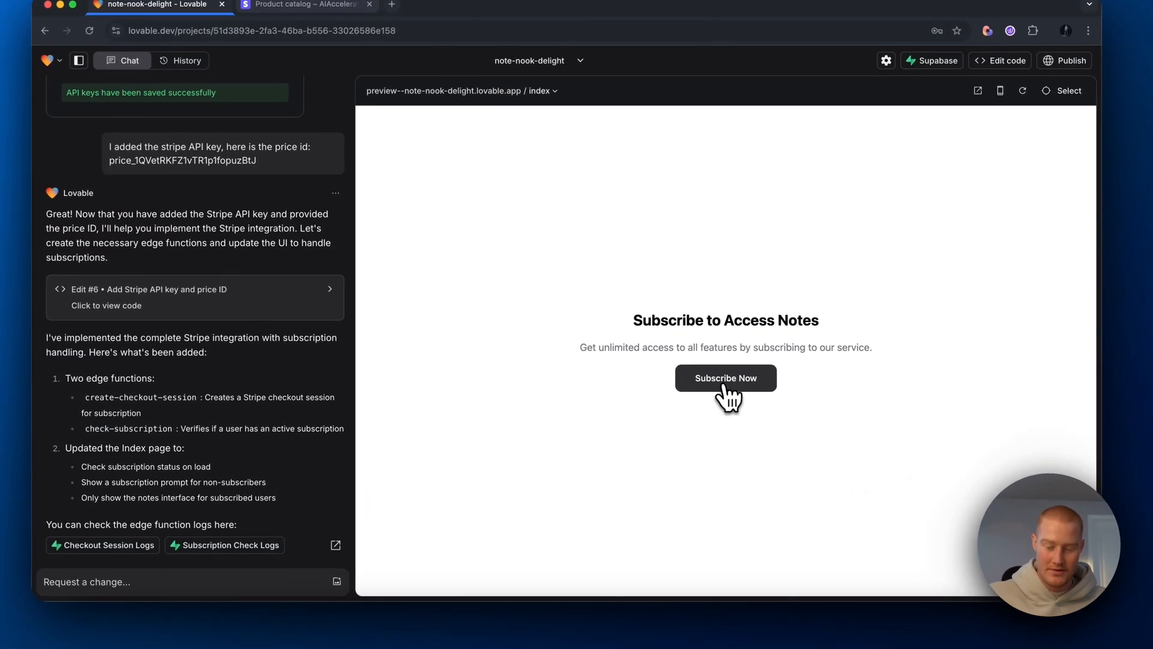
pyautogui.click(725, 377)
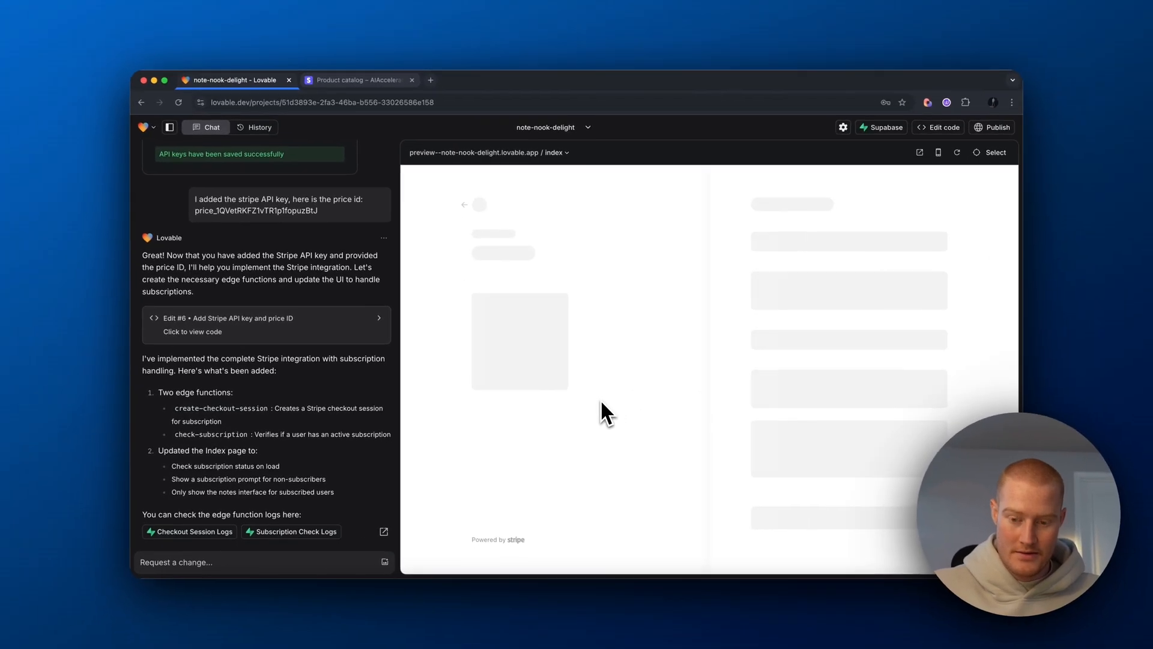
pyautogui.moveTo(767, 430)
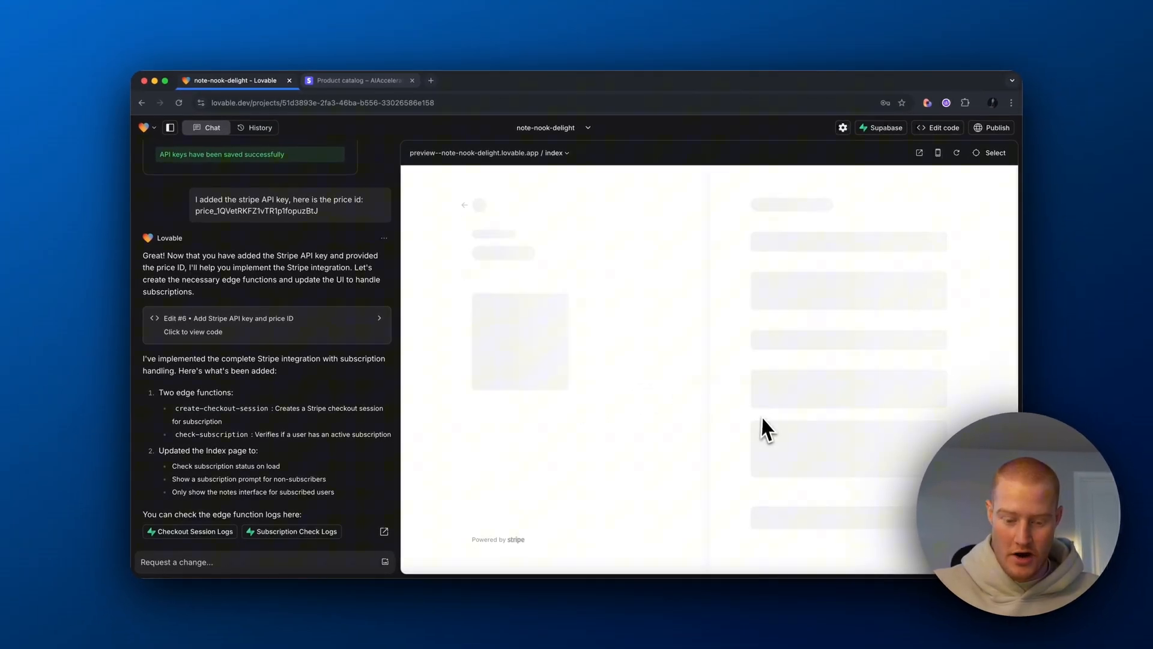
pyautogui.moveTo(630, 242)
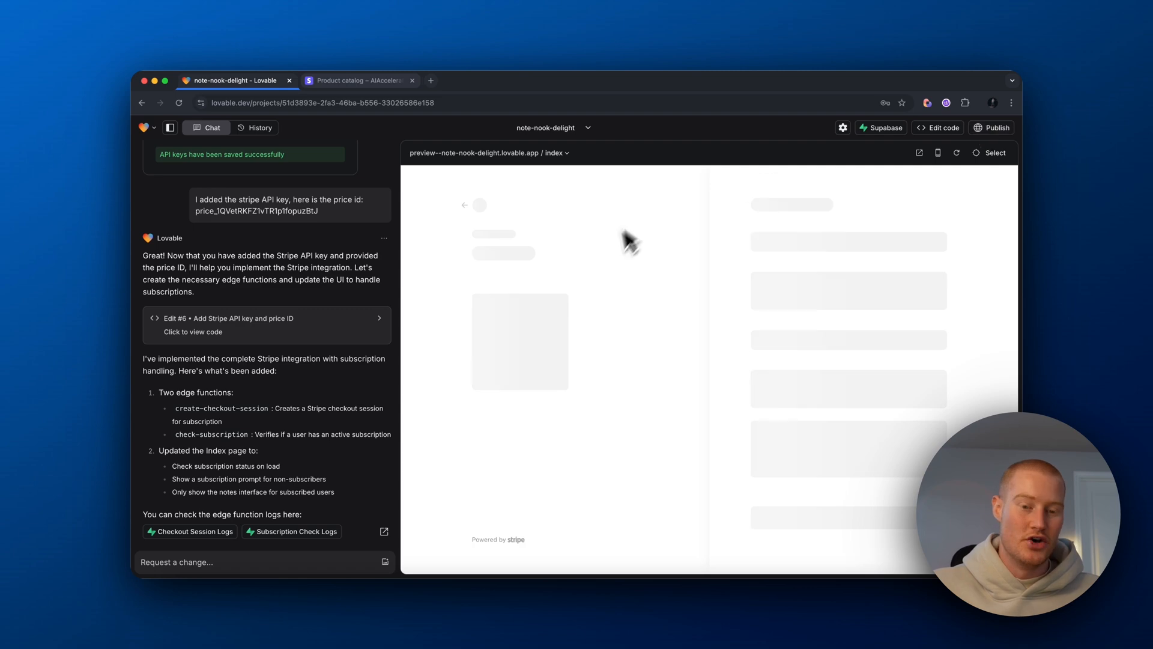
pyautogui.moveTo(725, 344)
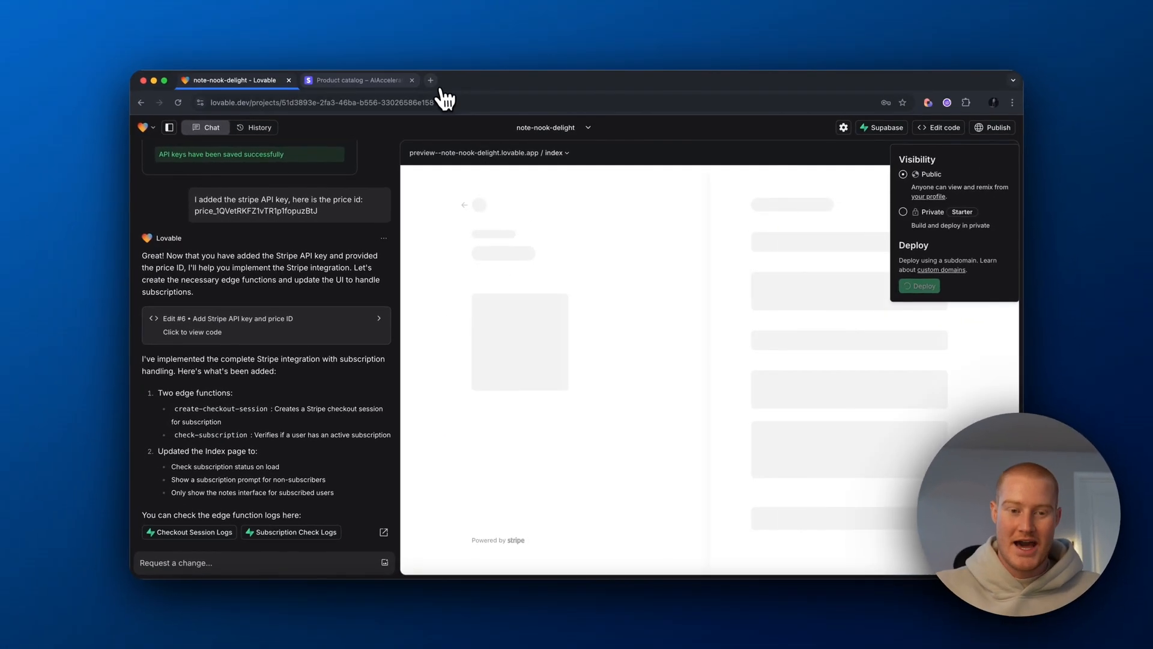
pyautogui.moveTo(644, 285)
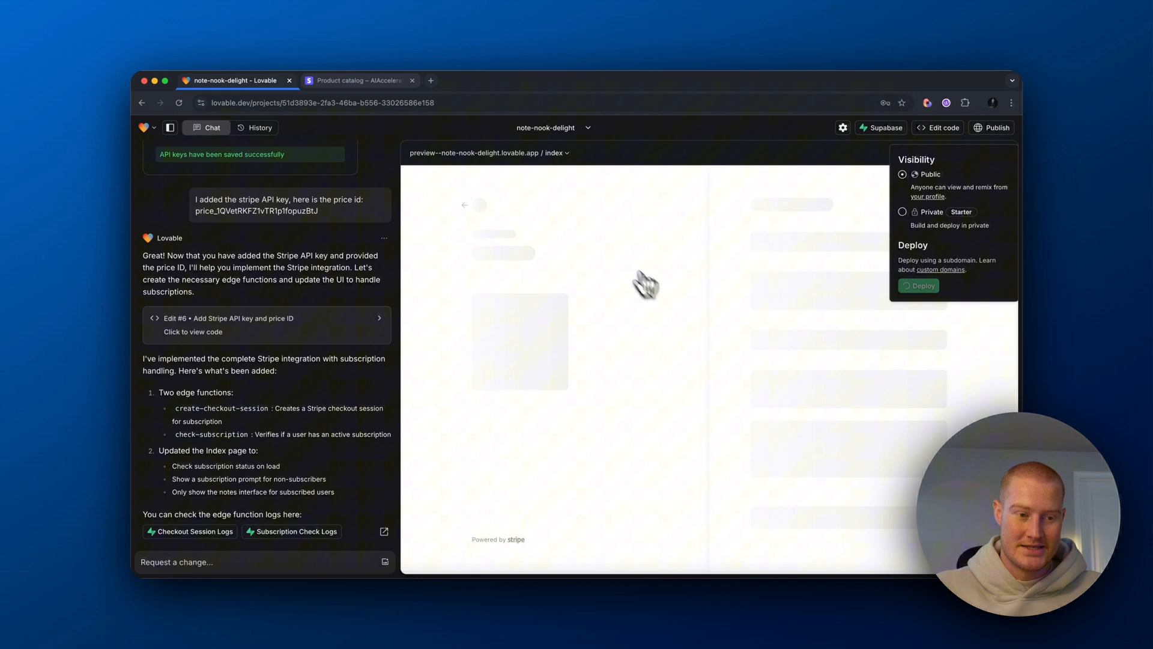
pyautogui.moveTo(621, 353)
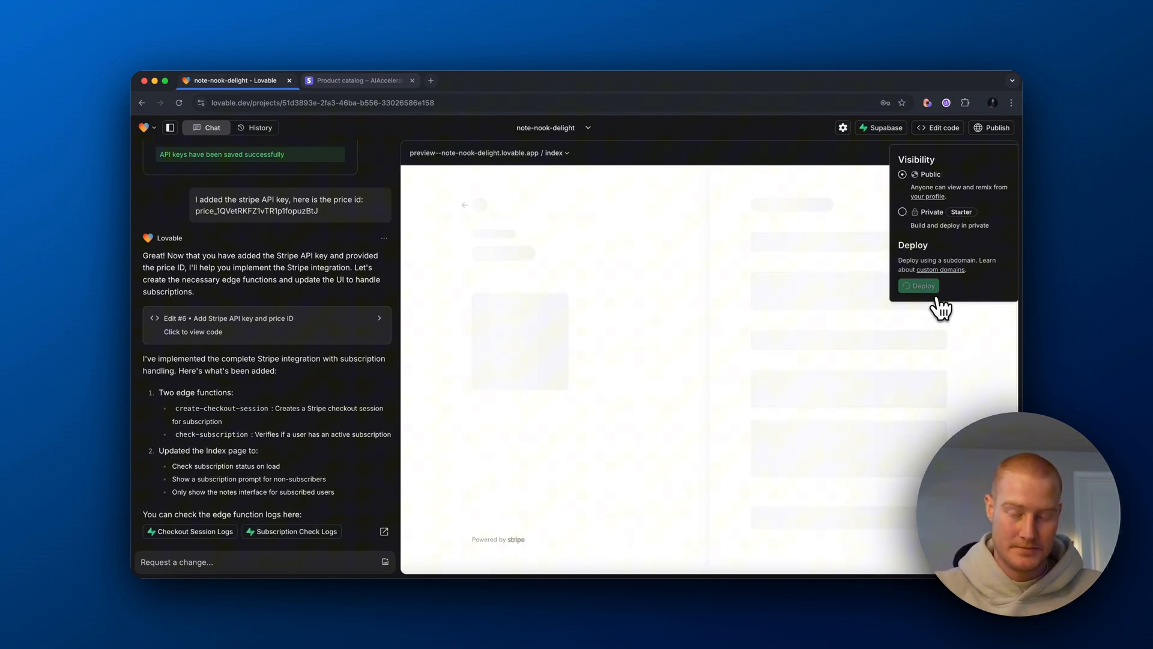
pyautogui.click(919, 285)
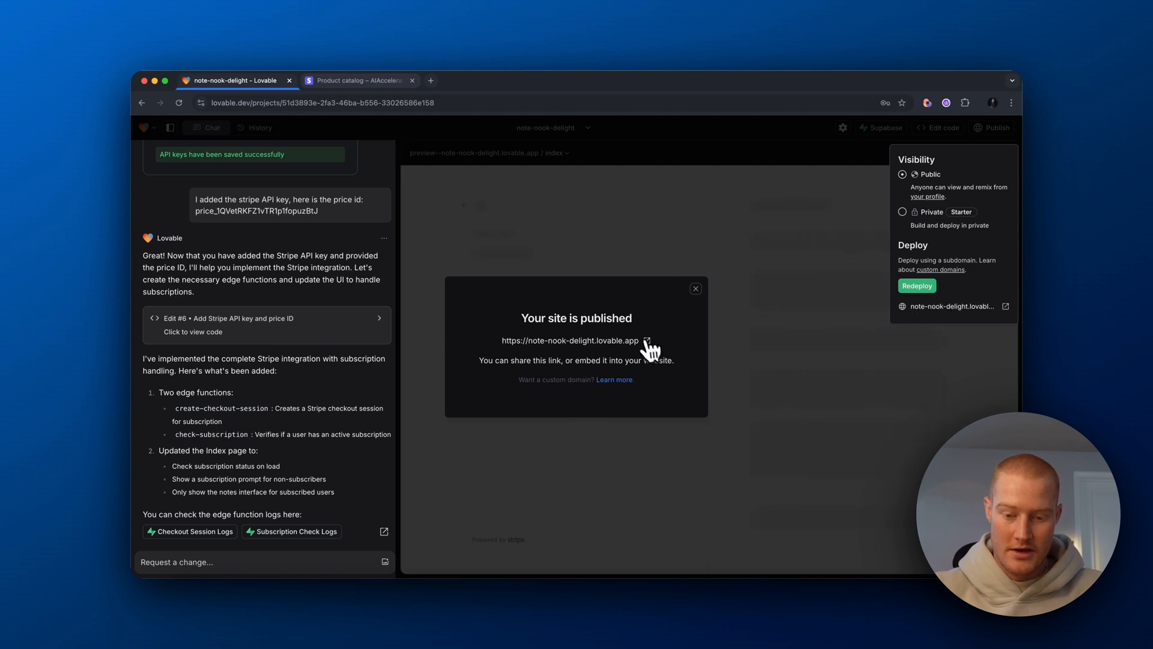
pyautogui.click(648, 341)
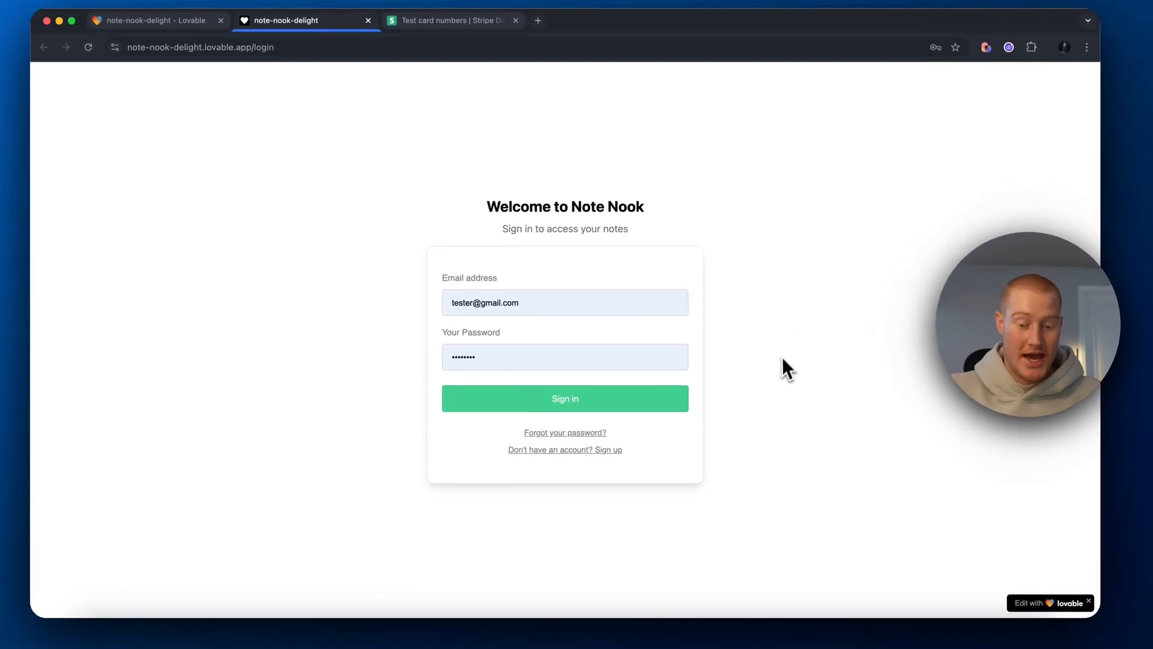
# Step: Sign in on the live Note Nook site and open Stripe's $15/month checkout
pyautogui.click(565, 449)
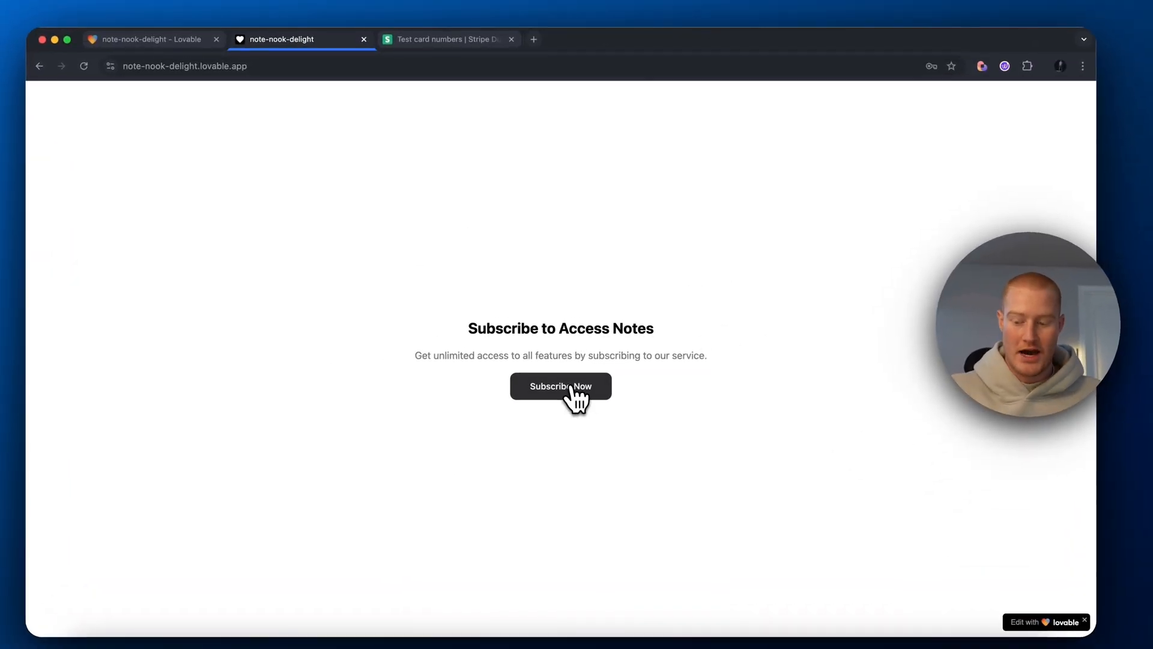
pyautogui.click(560, 387)
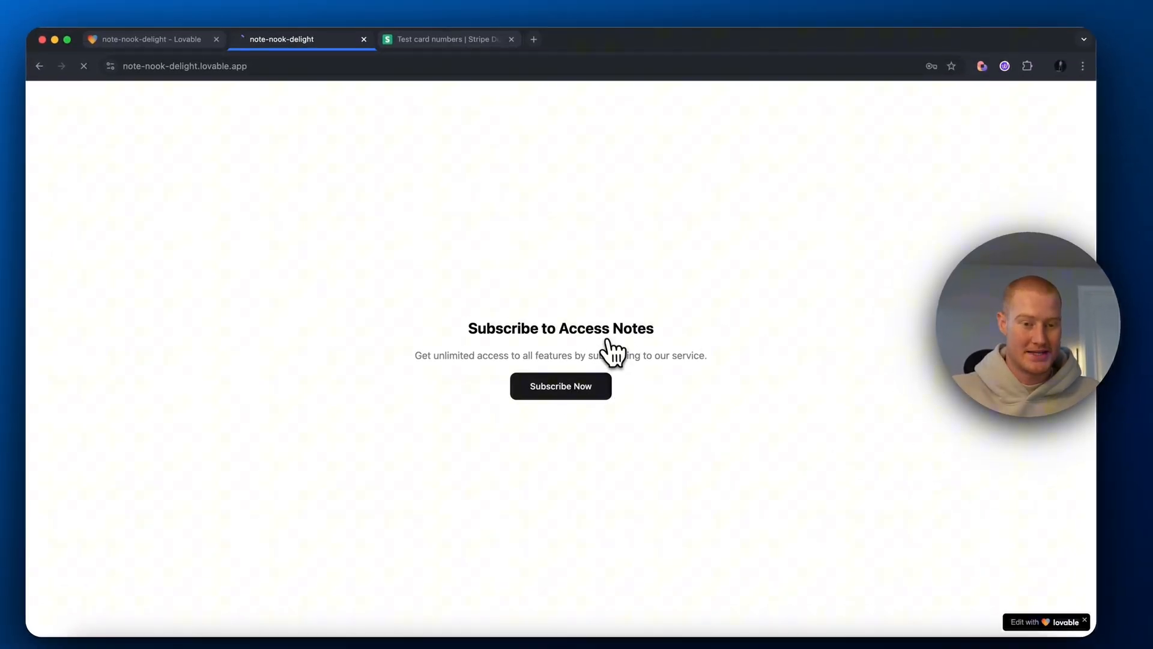
pyautogui.click(561, 386)
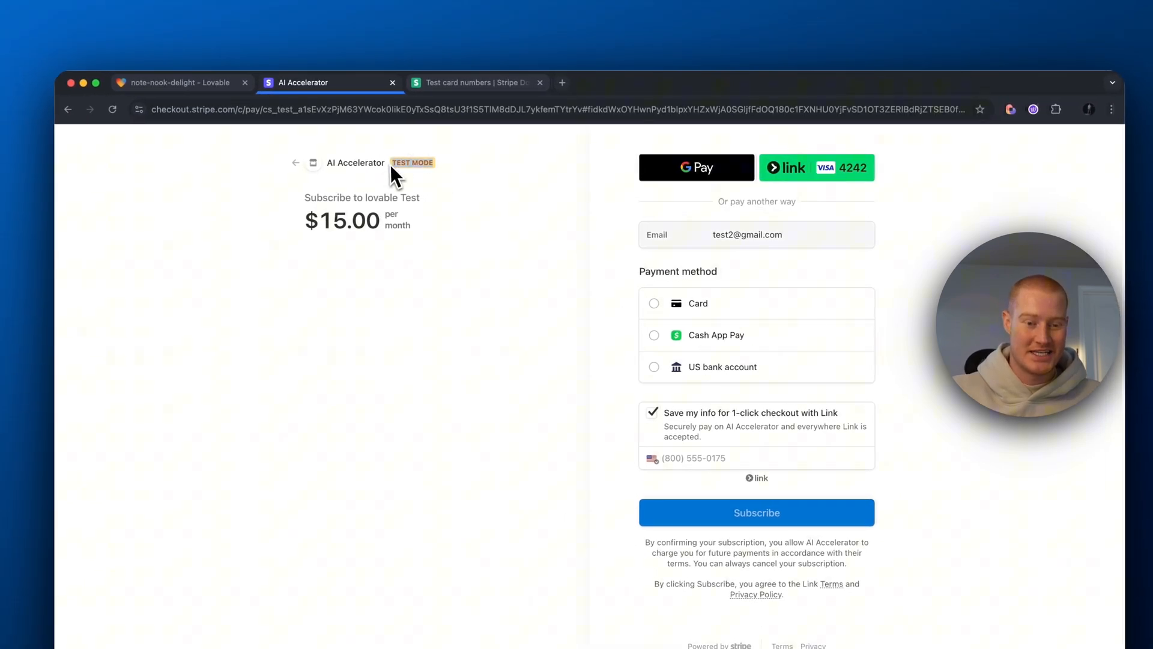
pyautogui.click(476, 81)
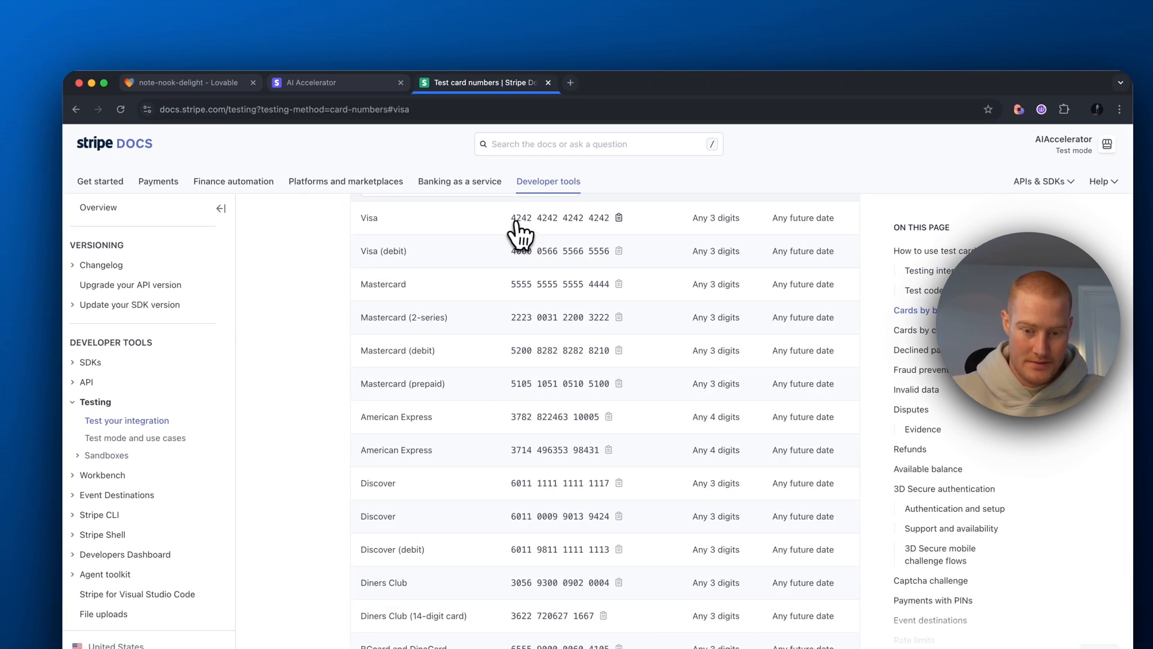
pyautogui.click(309, 77)
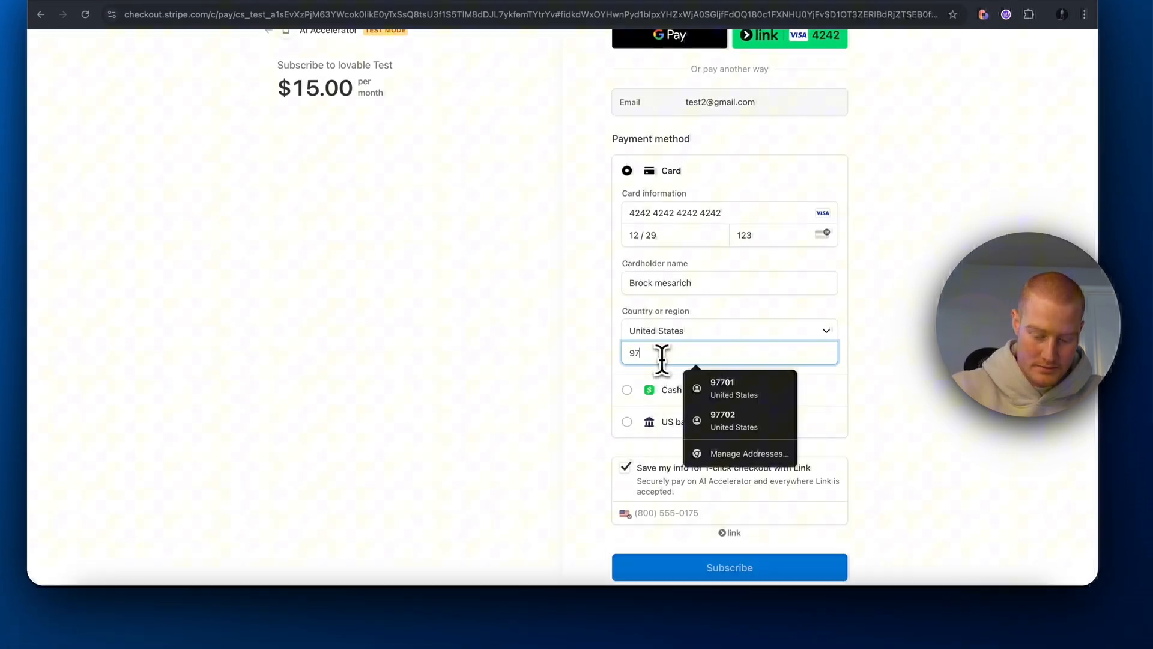
pyautogui.click(722, 419)
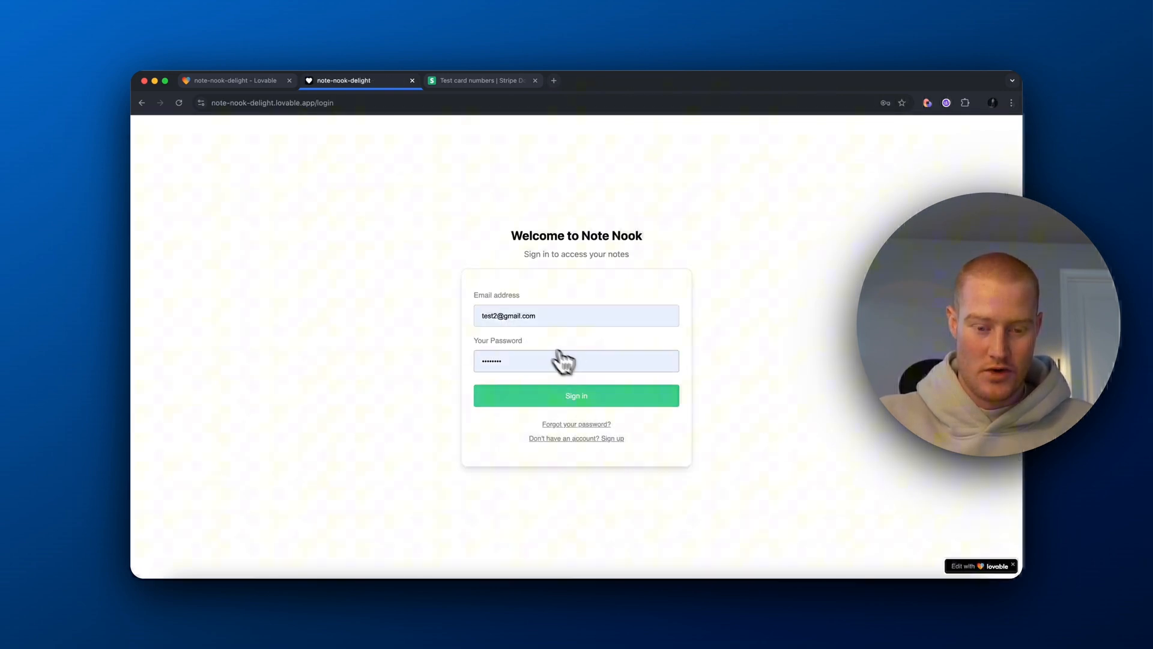
# Step: Sign in as test2, dismiss Lovable's published notice, and view the empty notes workspace
pyautogui.click(576, 395)
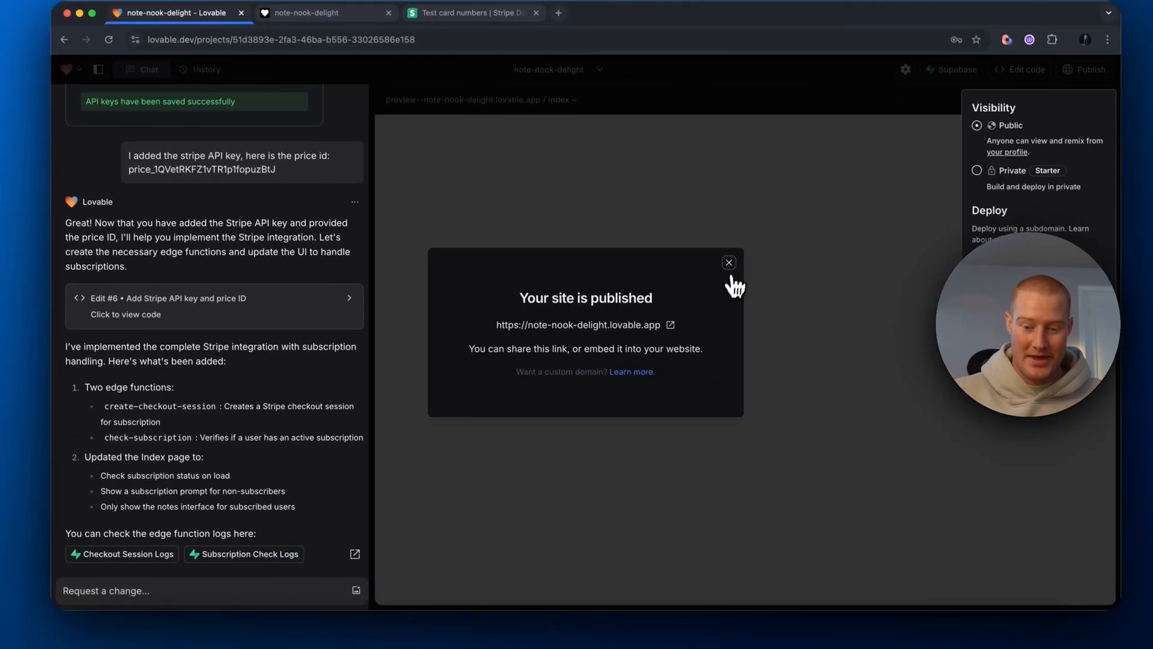
pyautogui.click(728, 262)
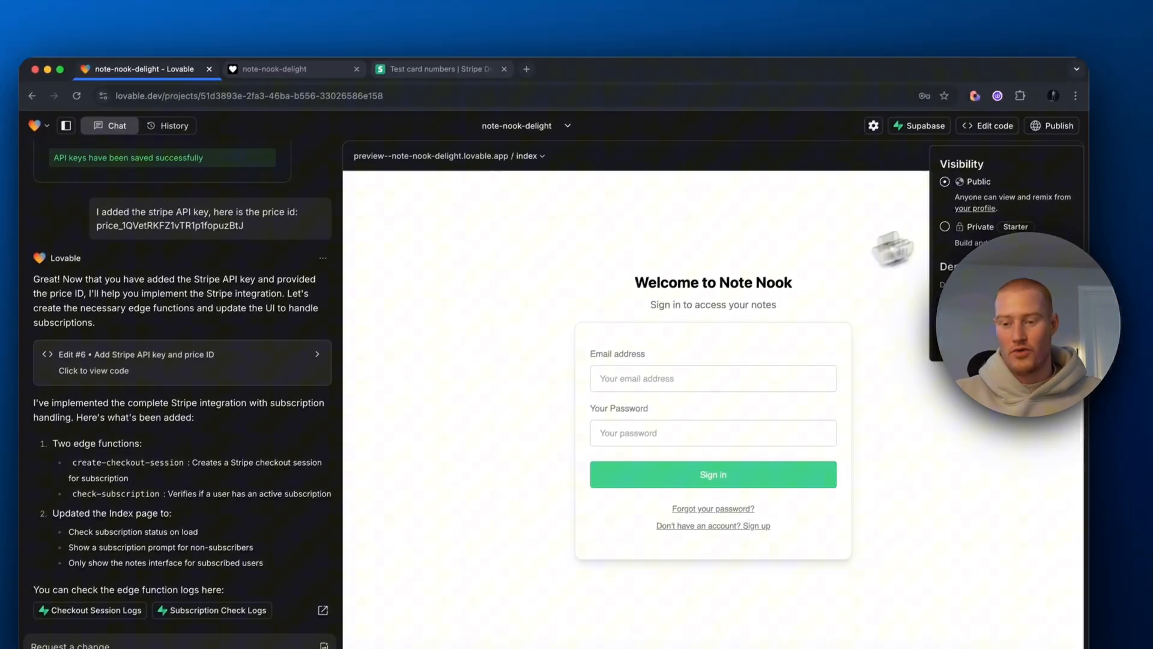
pyautogui.click(309, 83)
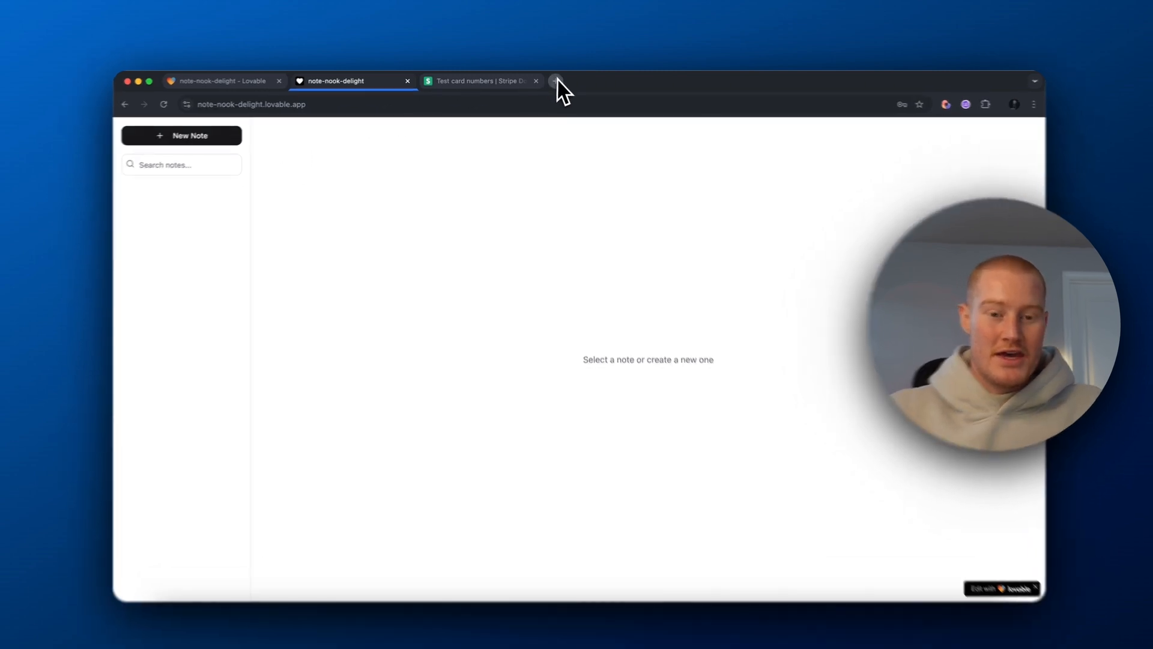
# Step: Check Supabase's lovable project lists check-subscription and create-checkout edge functions, then return to Lovable
pyautogui.click(557, 81)
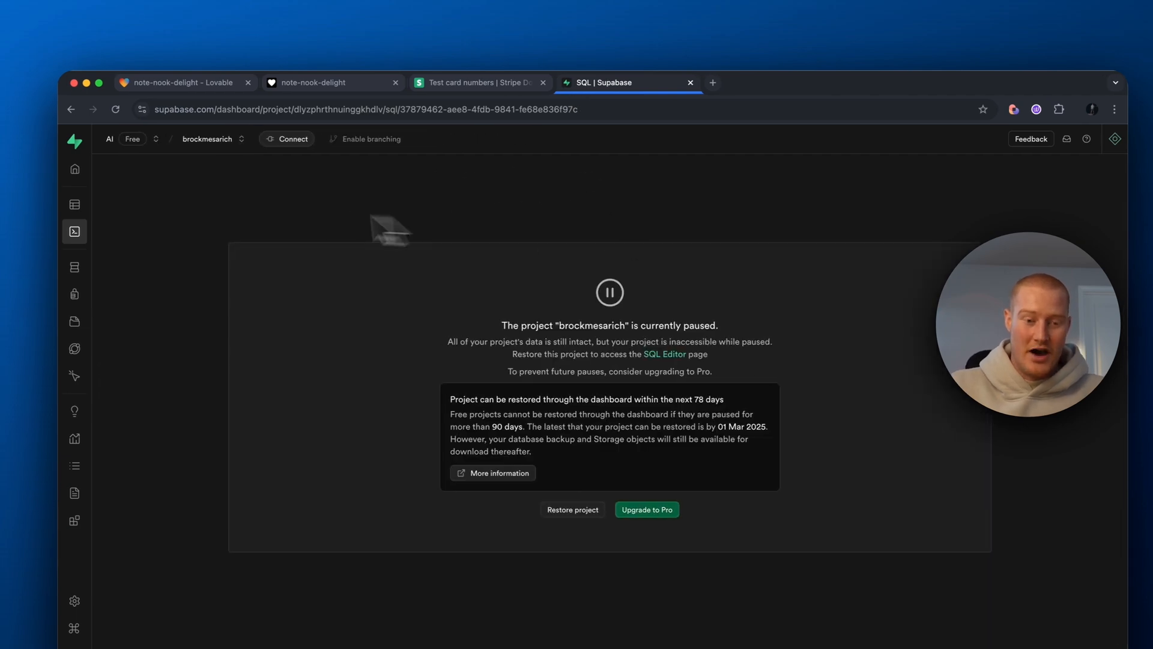
pyautogui.click(213, 139)
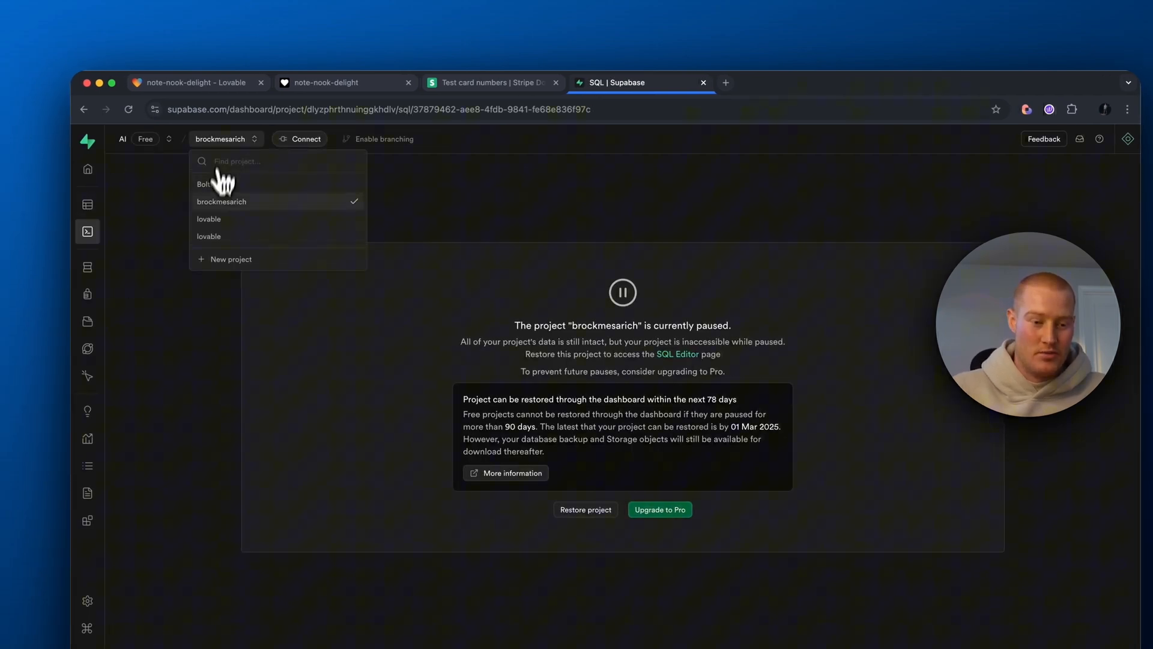
pyautogui.click(209, 219)
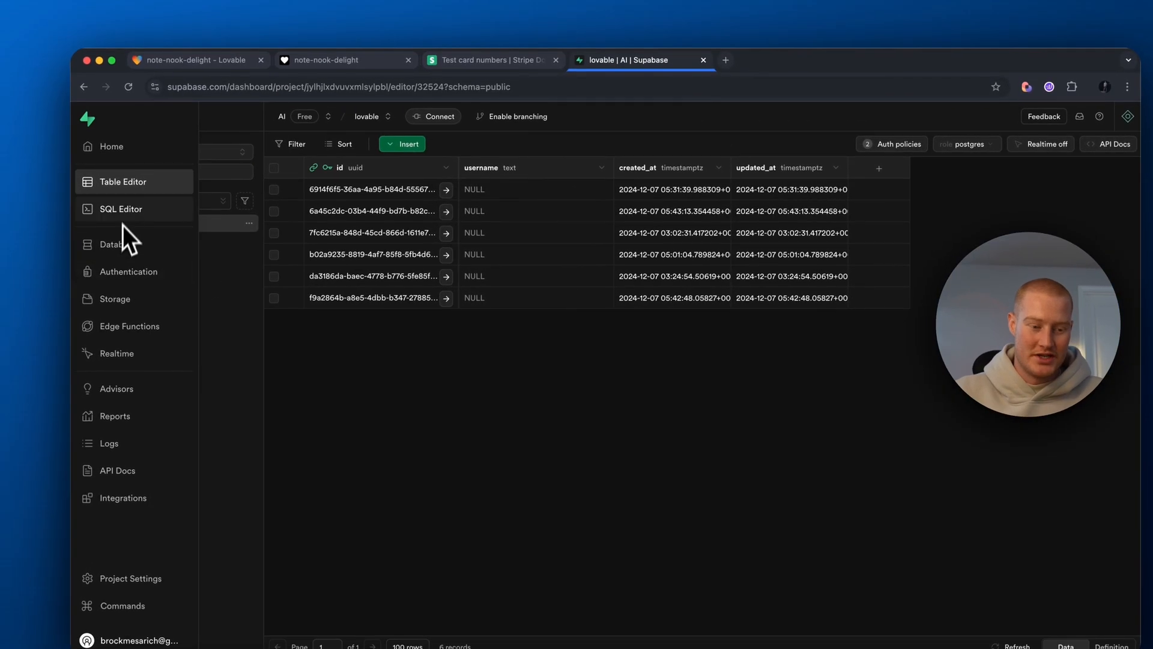
pyautogui.click(131, 325)
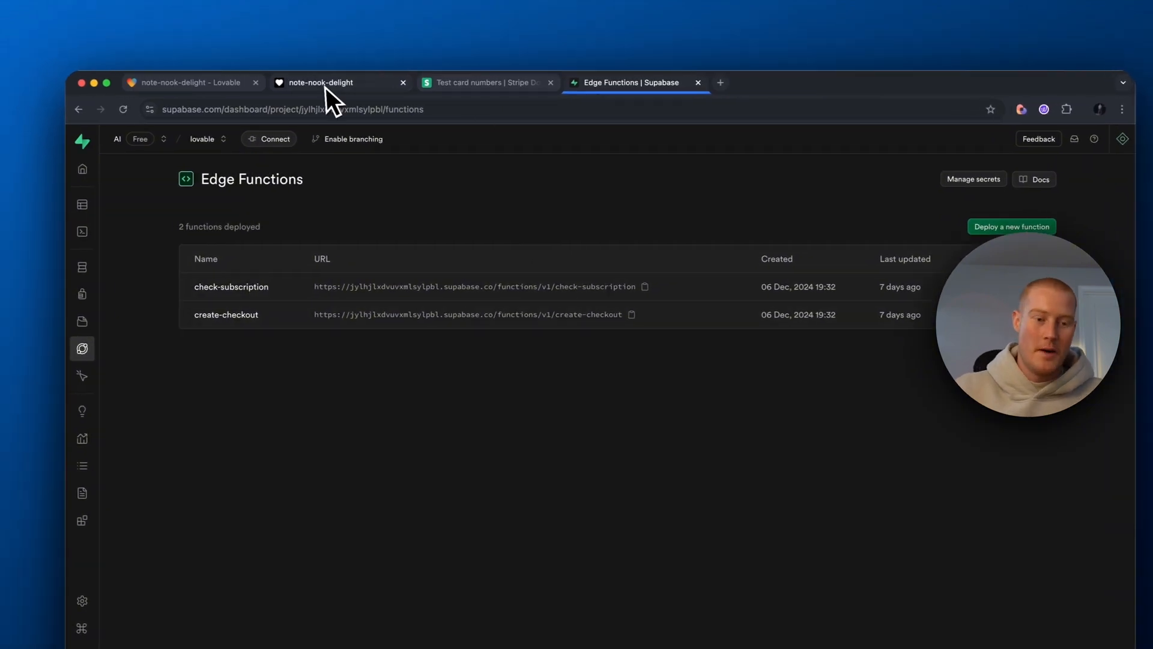
pyautogui.click(190, 82)
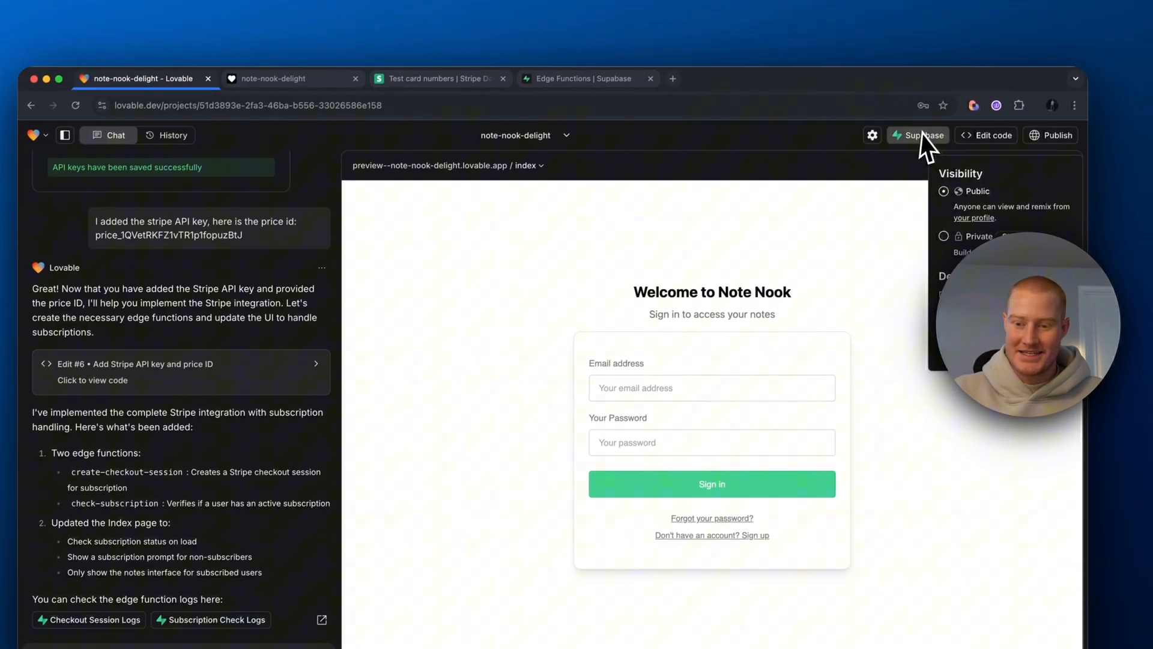